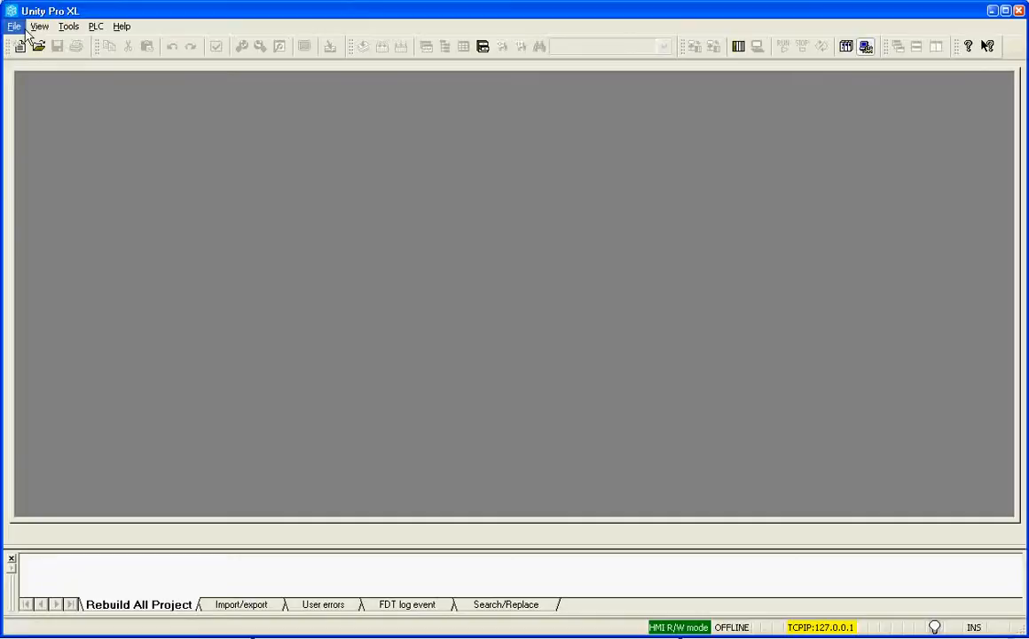
- Create a new project for the Modicon M340 BMX P34 2000 CPU and select Derived FB Types
{"action": "left_click", "coordinate": [15, 26]}
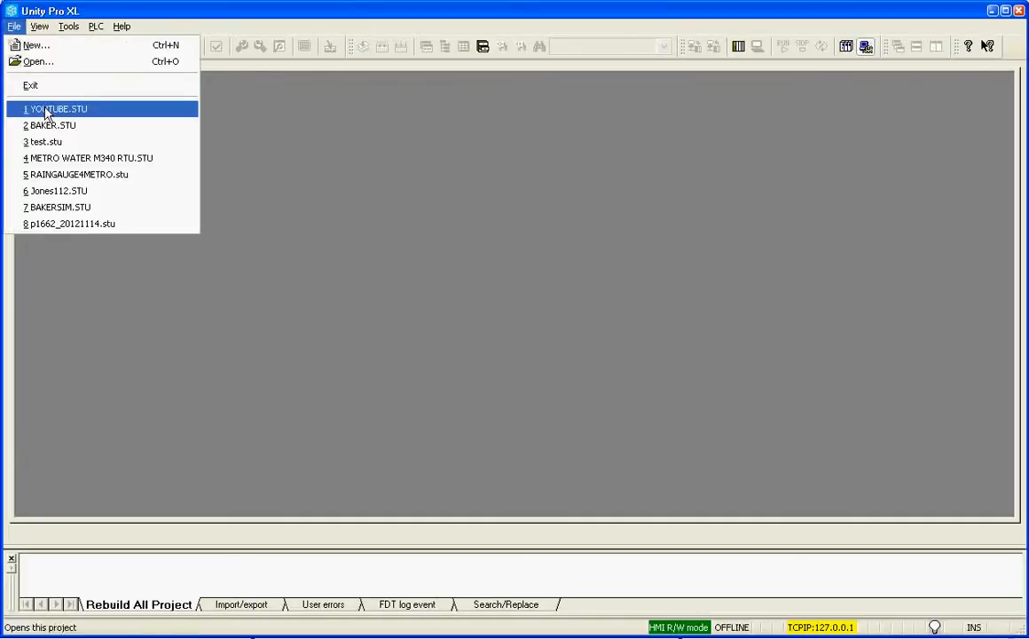
{"action": "left_click", "coordinate": [35, 46]}
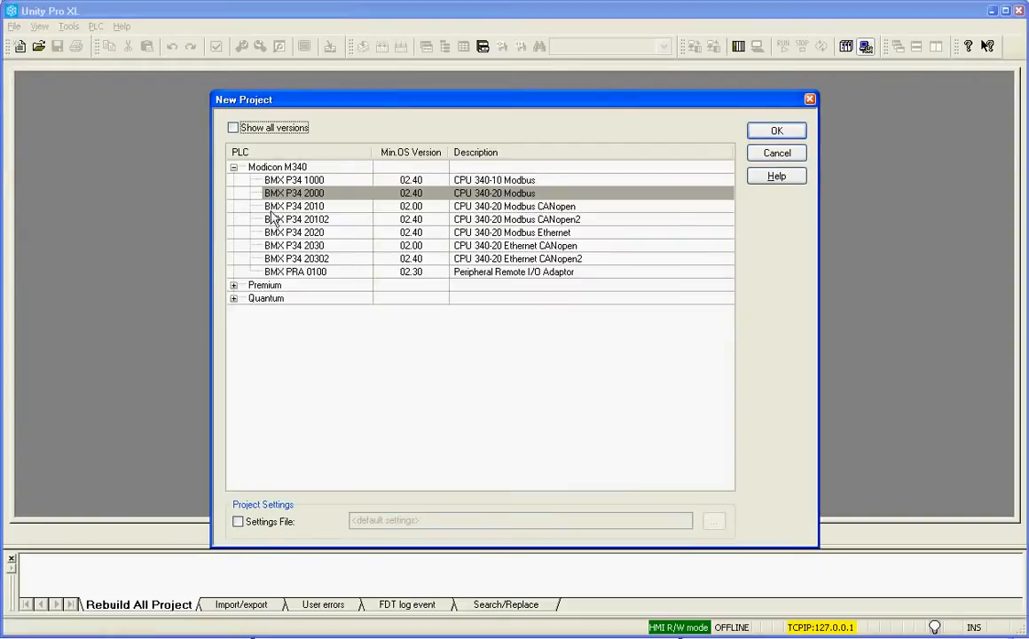
{"action": "left_click", "coordinate": [775, 132]}
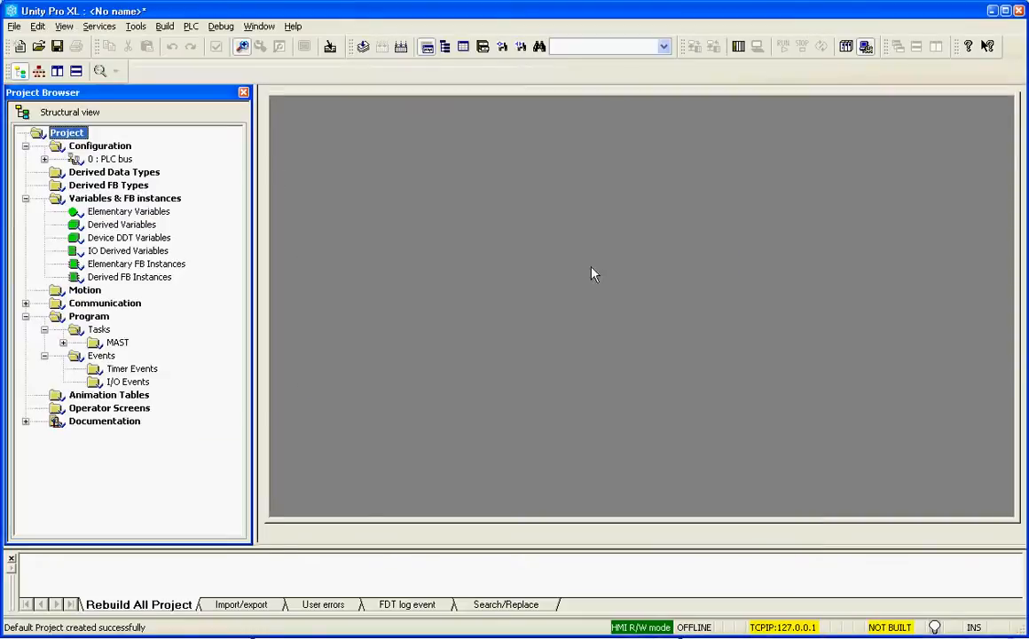
{"action": "mouse_move", "coordinate": [110, 192]}
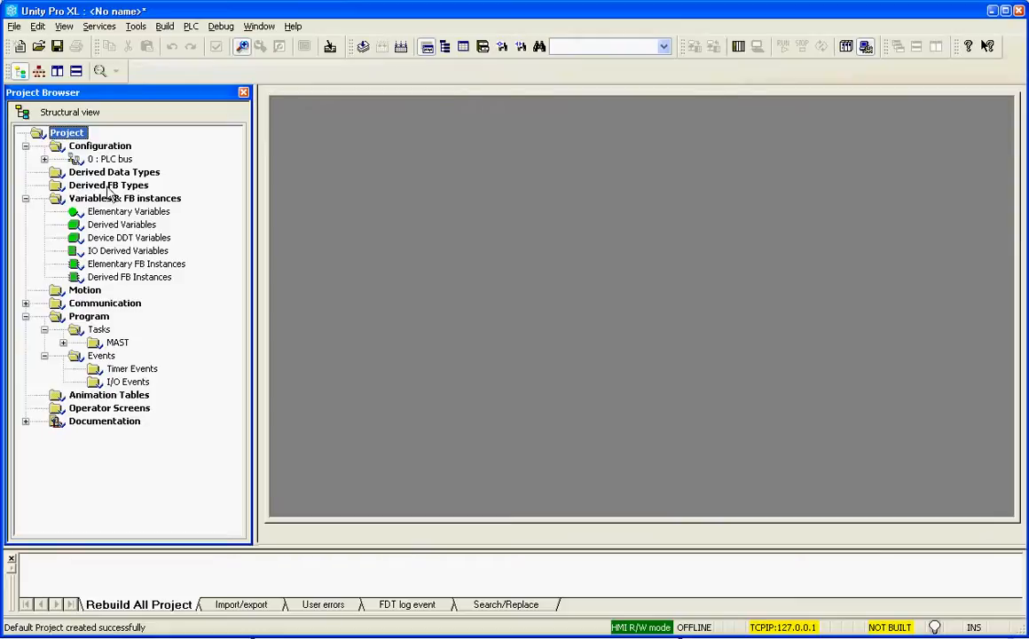
{"action": "left_click", "coordinate": [108, 184]}
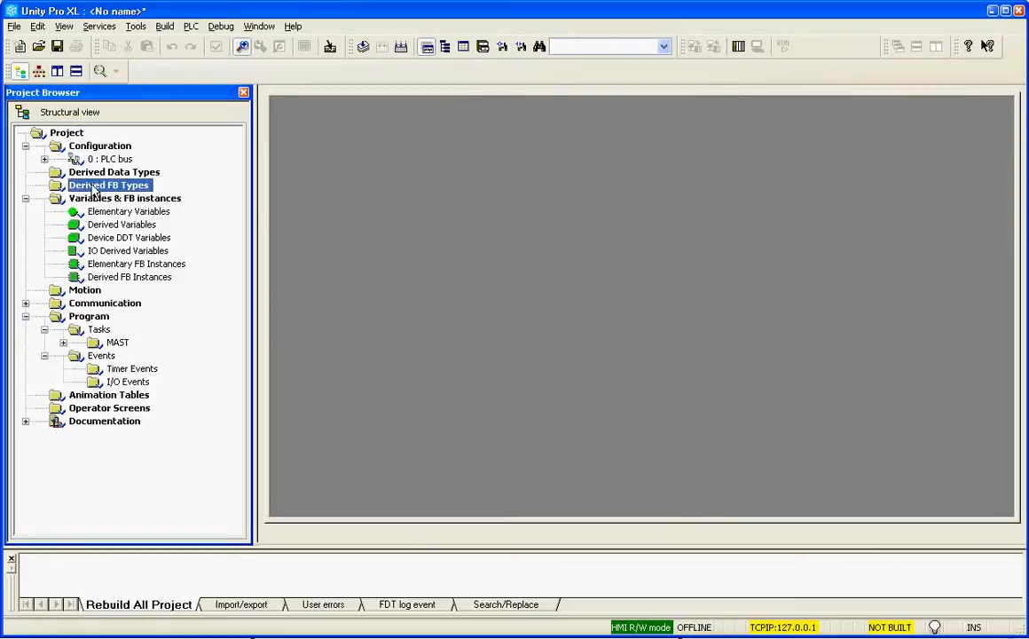
- Add a new derived function block type named Pump
{"action": "double_click", "coordinate": [110, 185]}
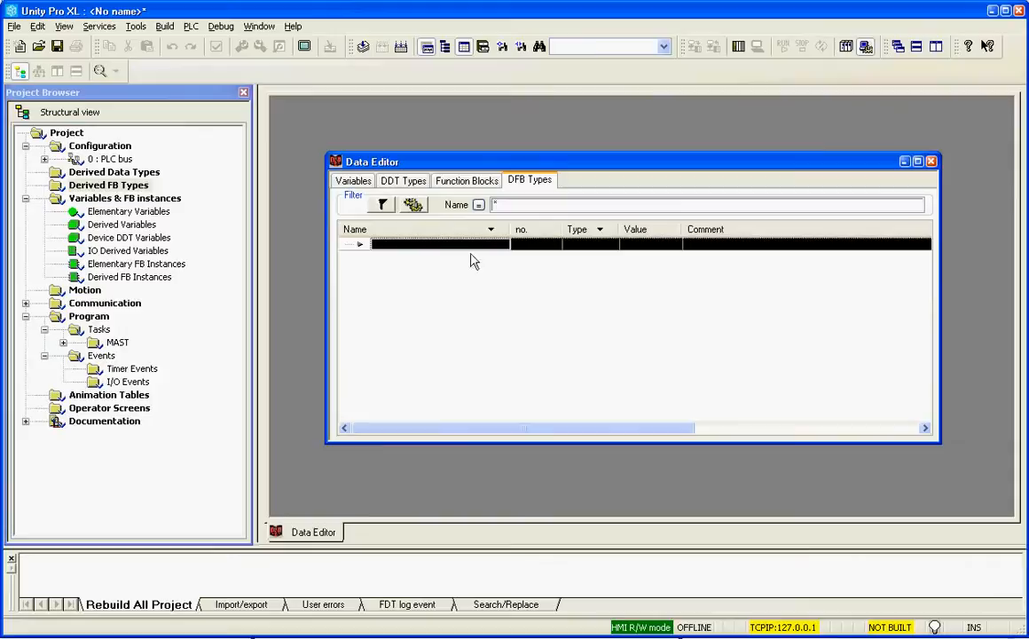
{"action": "left_click", "coordinate": [435, 245]}
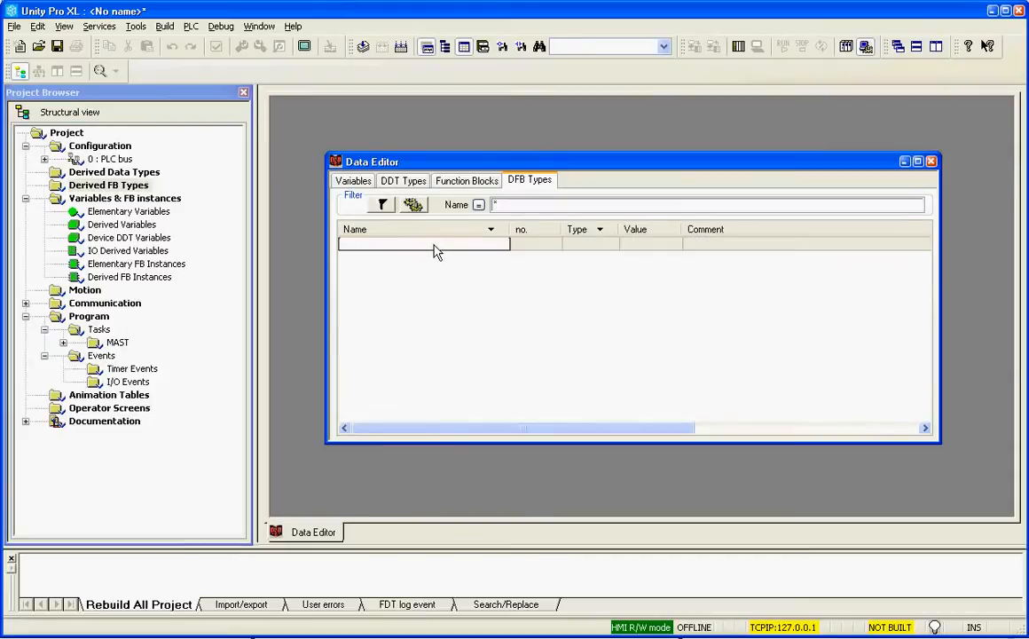
{"action": "type", "text": "Pump"}
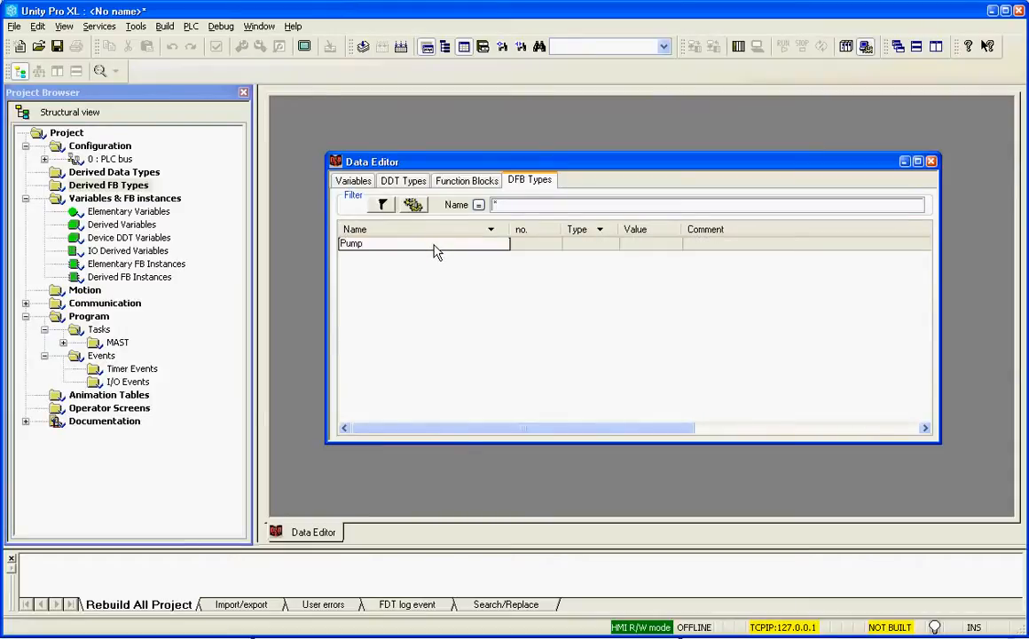
{"action": "left_click", "coordinate": [348, 244]}
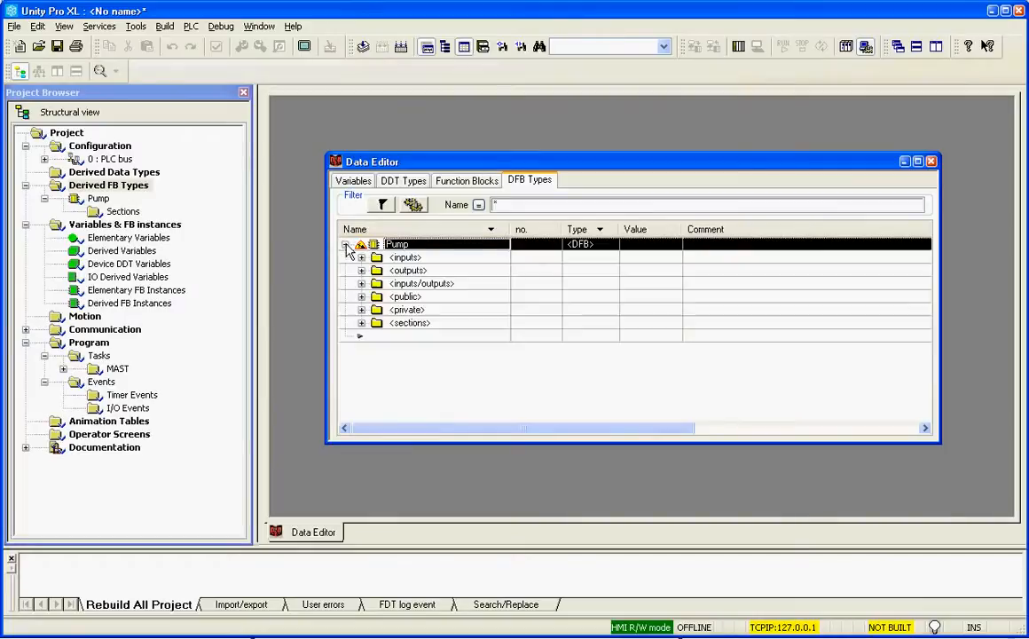
- Give Pump the EBOOL inputs Start and Stop
{"action": "left_click", "coordinate": [362, 257]}
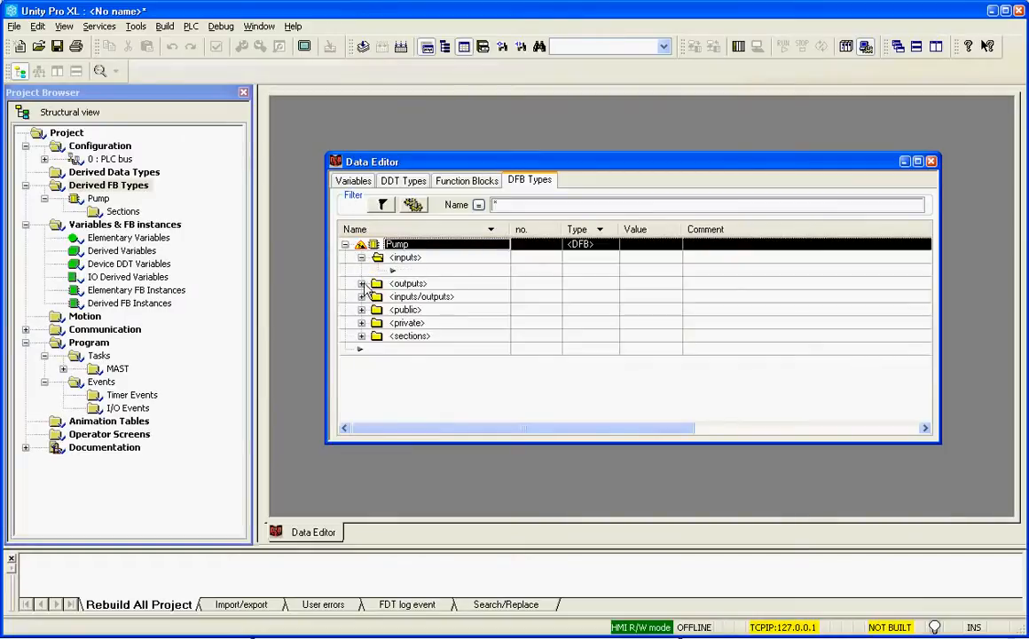
{"action": "left_click", "coordinate": [362, 284]}
{"action": "type", "text": "Strat"}
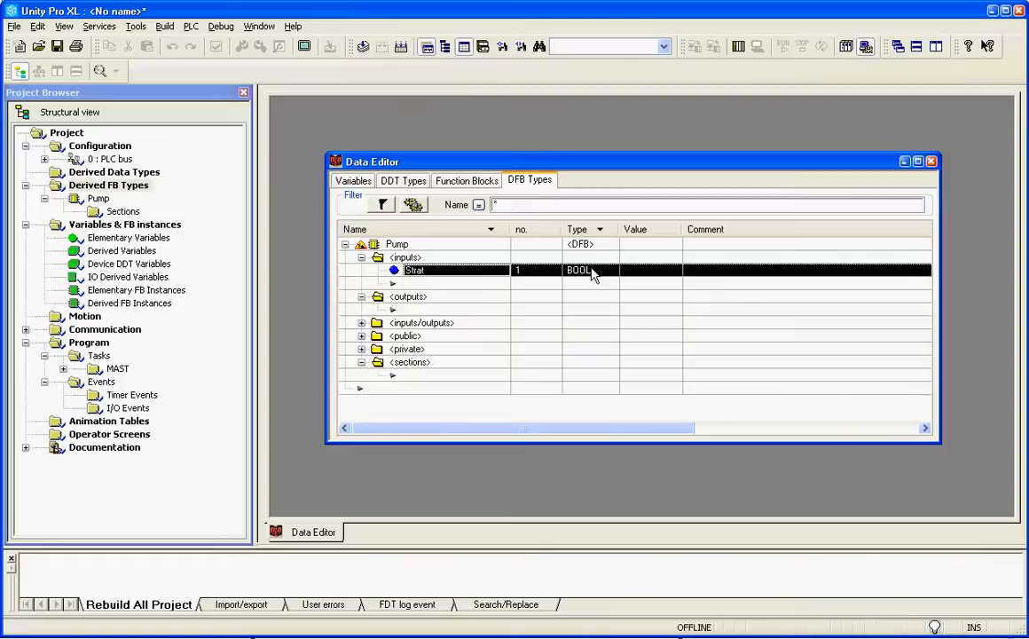
{"action": "left_click", "coordinate": [610, 269]}
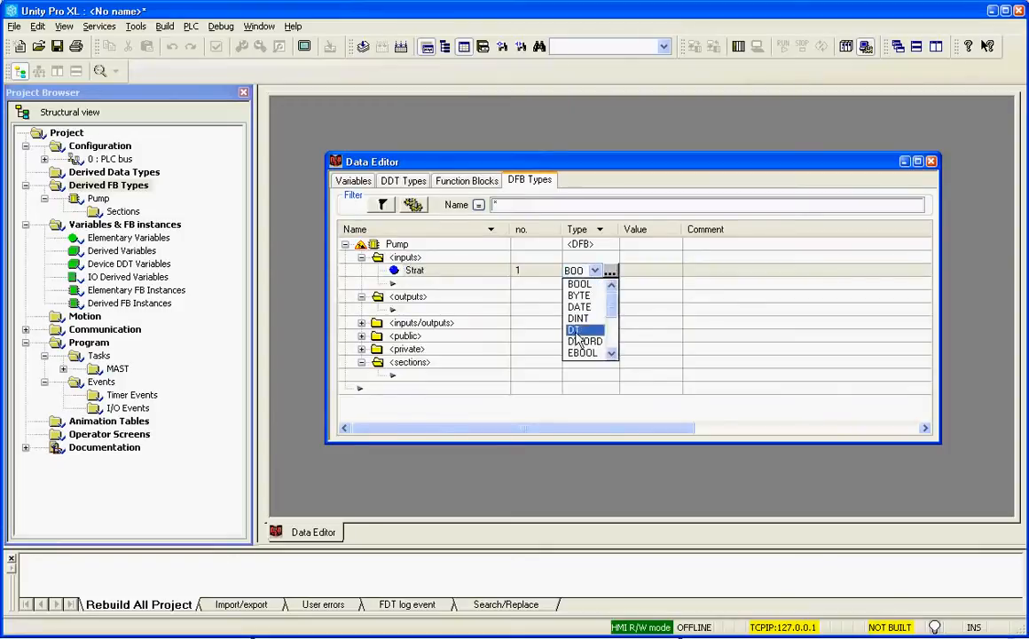
{"action": "left_click", "coordinate": [582, 352]}
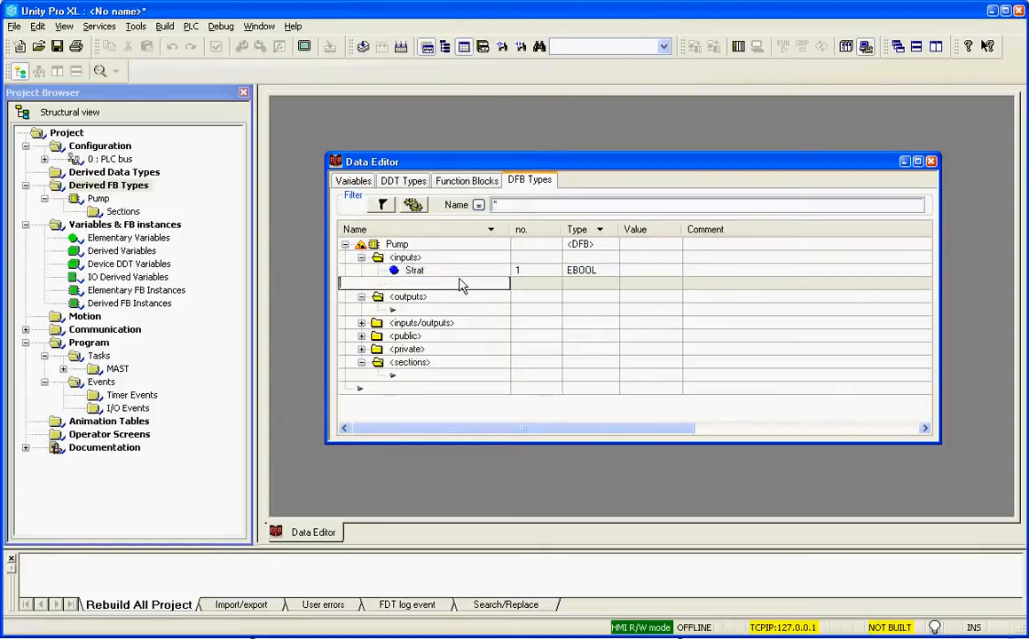
{"action": "type", "text": "Stop"}
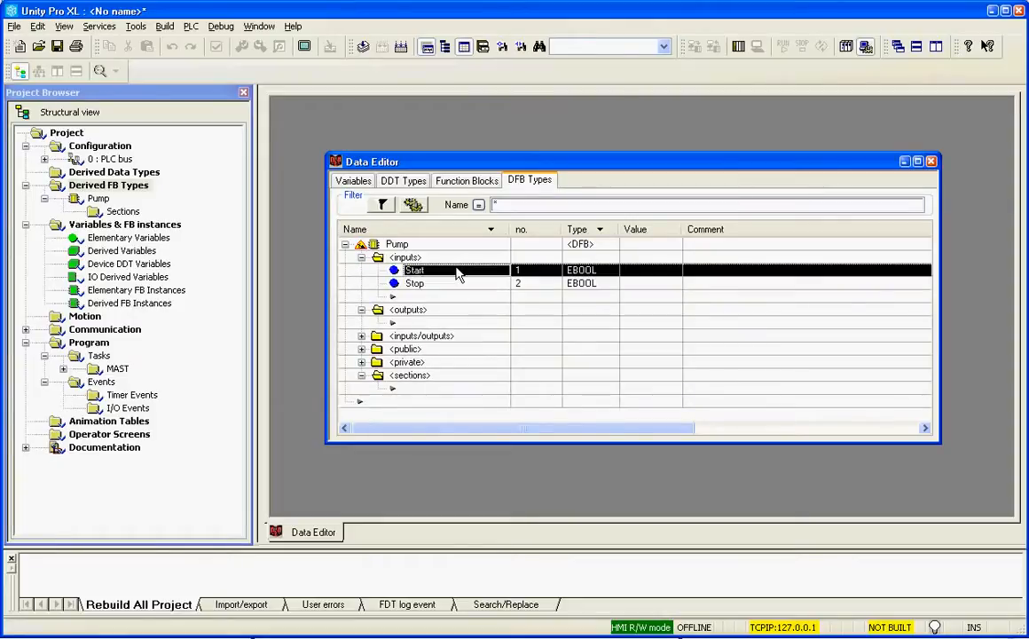
- Add the EBOOL output Motor and an LD section named MotorLogic
{"action": "left_click", "coordinate": [426, 321]}
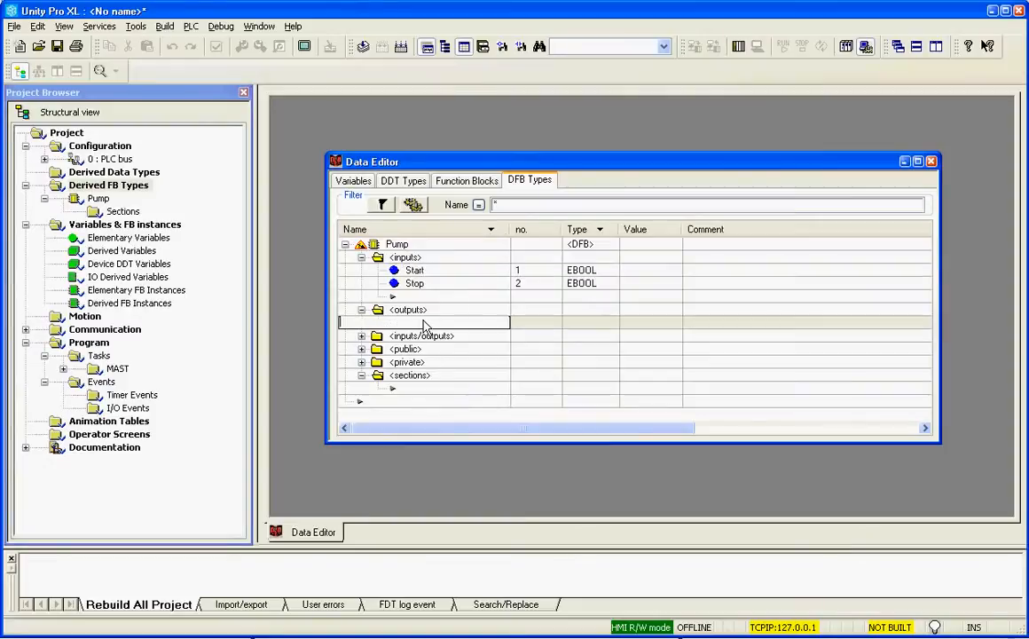
{"action": "type", "text": "MotorLogic"}
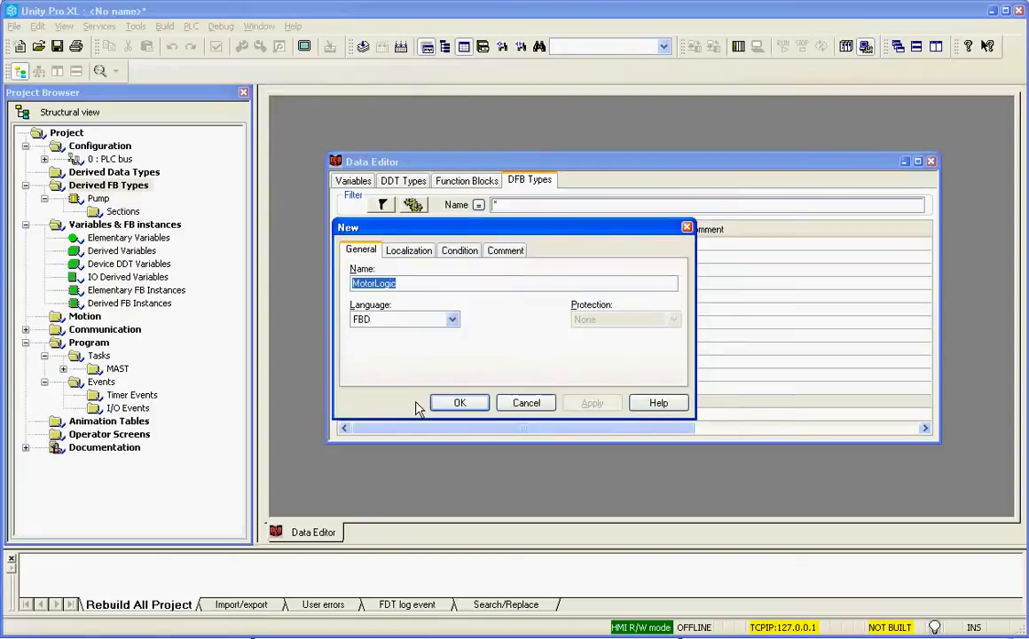
{"action": "left_click", "coordinate": [450, 320]}
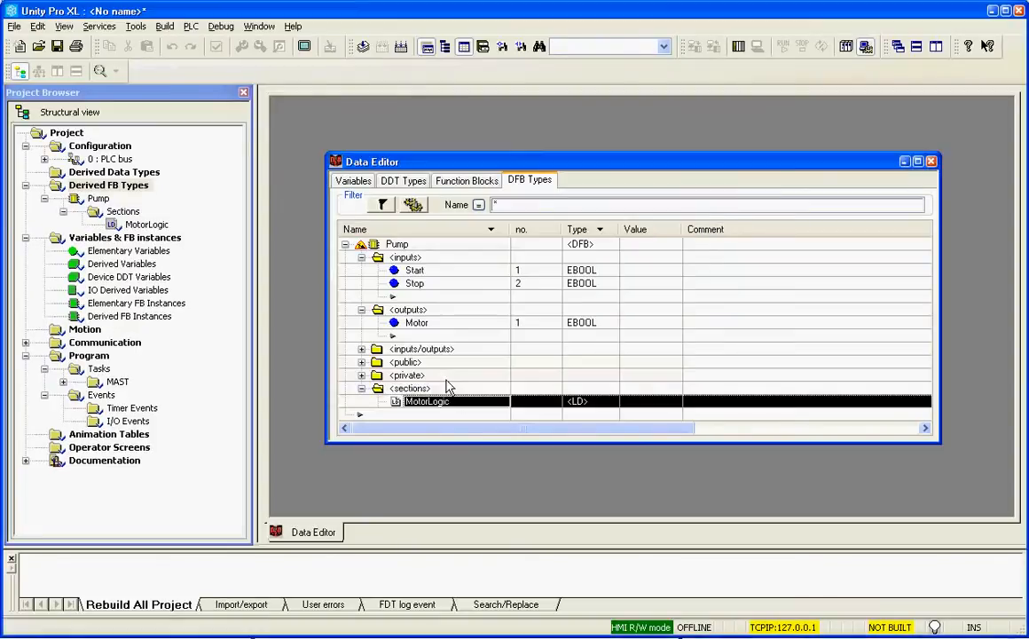
- Build the MotorLogic rung with a contact and a coil assigned to the Pump variables
{"action": "double_click", "coordinate": [426, 401]}
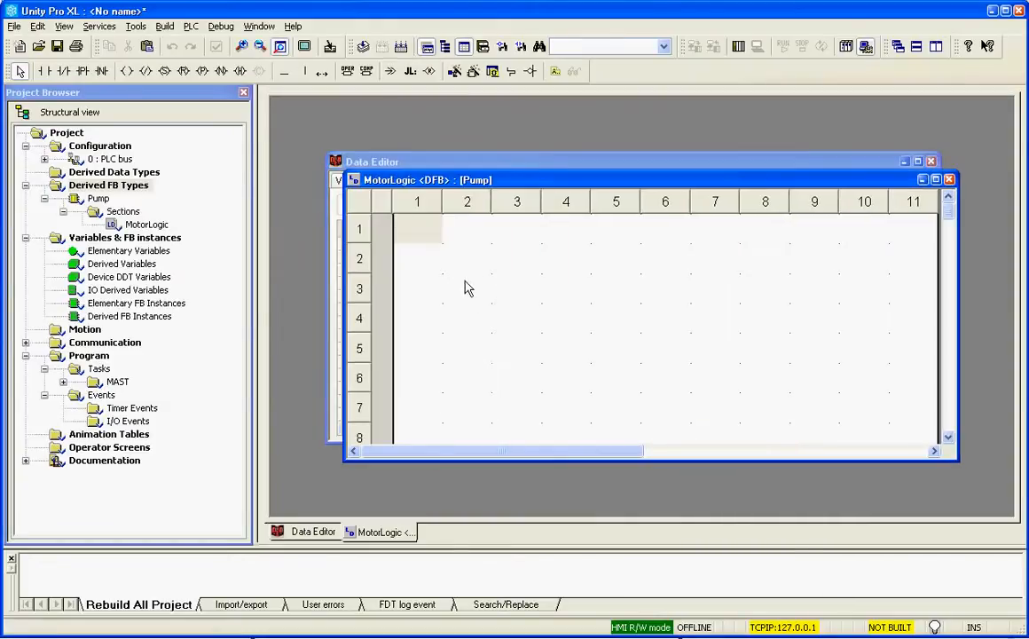
{"action": "mouse_move", "coordinate": [286, 71]}
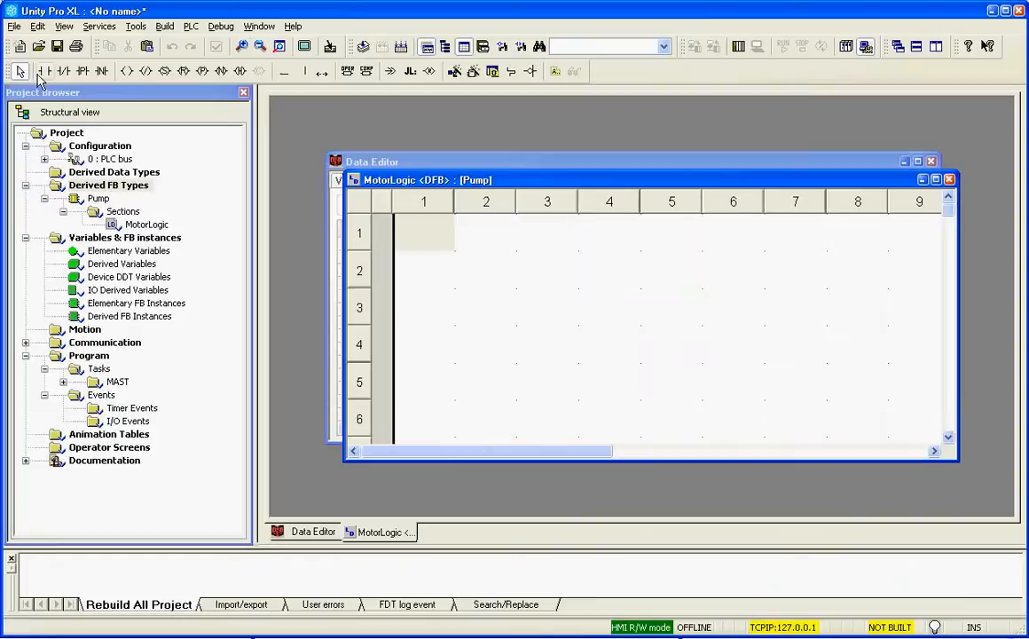
{"action": "left_click", "coordinate": [424, 270]}
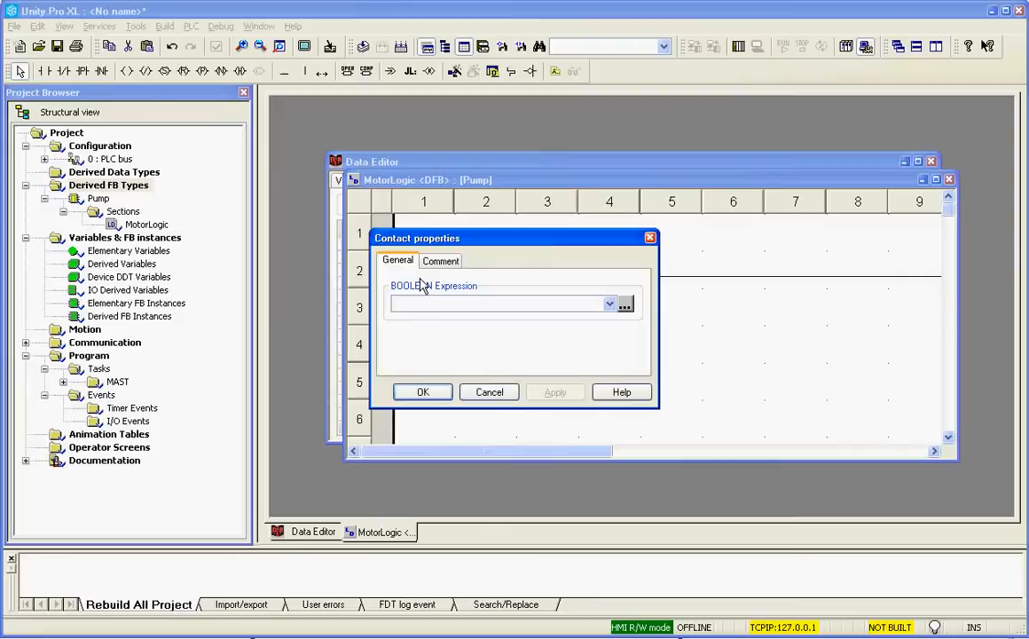
{"action": "left_click", "coordinate": [423, 392]}
{"action": "type", "text": "Moto"}
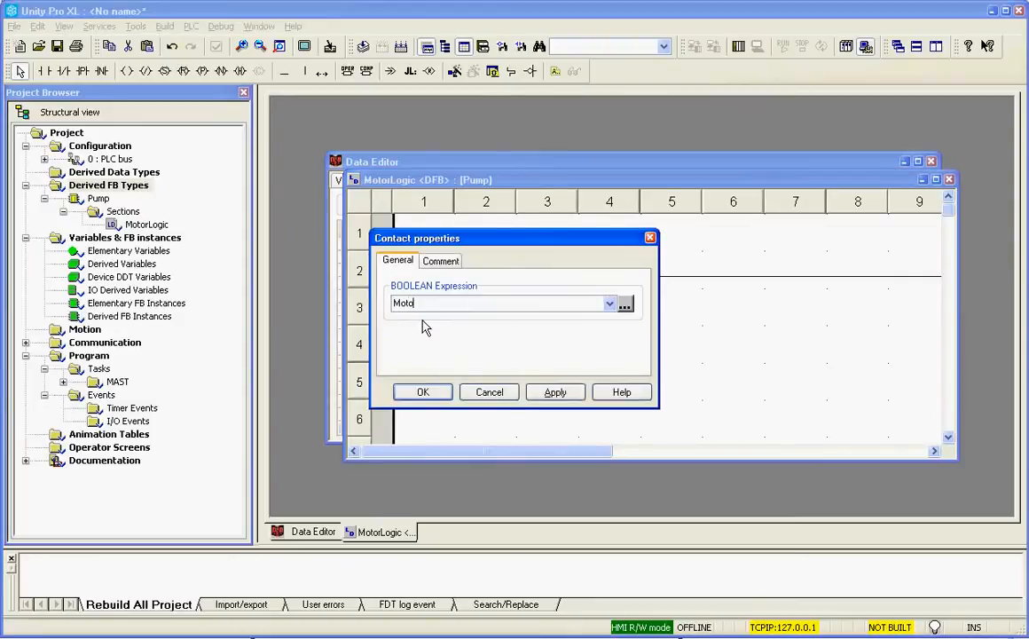
{"action": "left_click", "coordinate": [423, 392]}
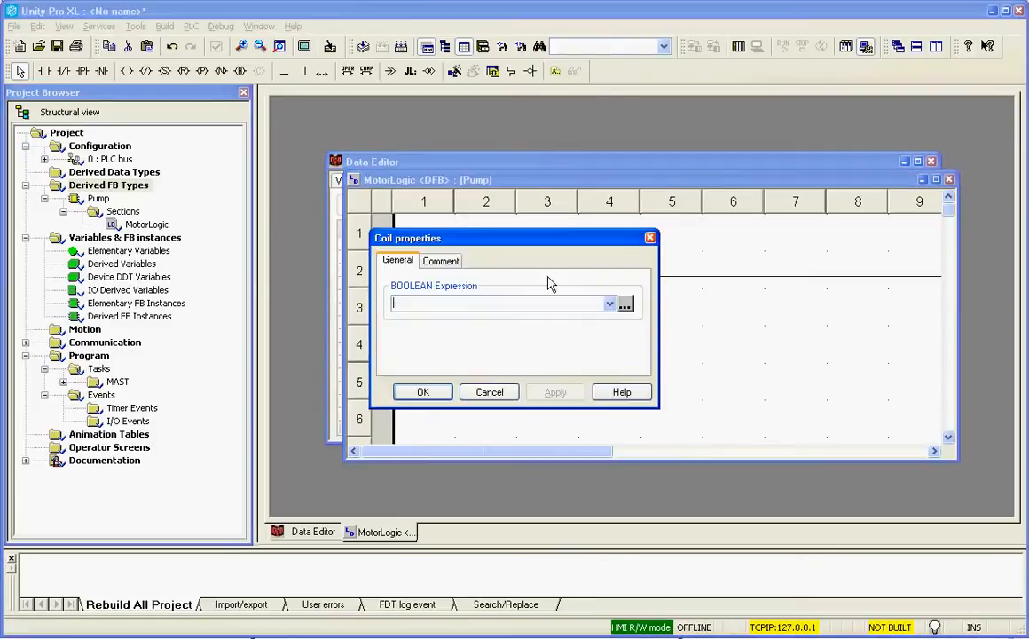
{"action": "left_click", "coordinate": [611, 304]}
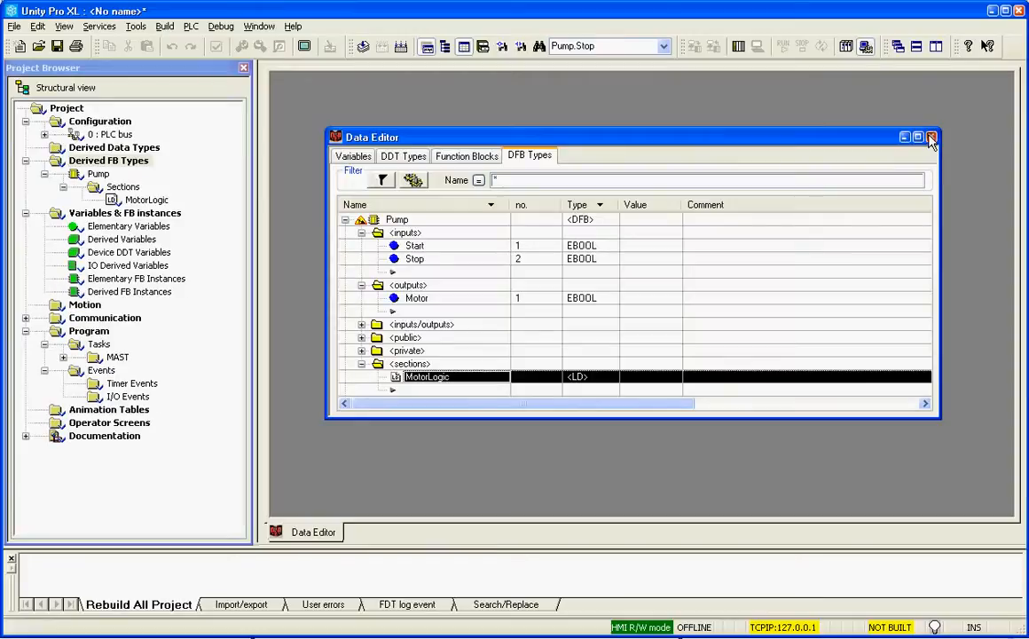
- Close the data editor, rebuild the whole project and start a new MAST section
{"action": "left_click", "coordinate": [932, 137]}
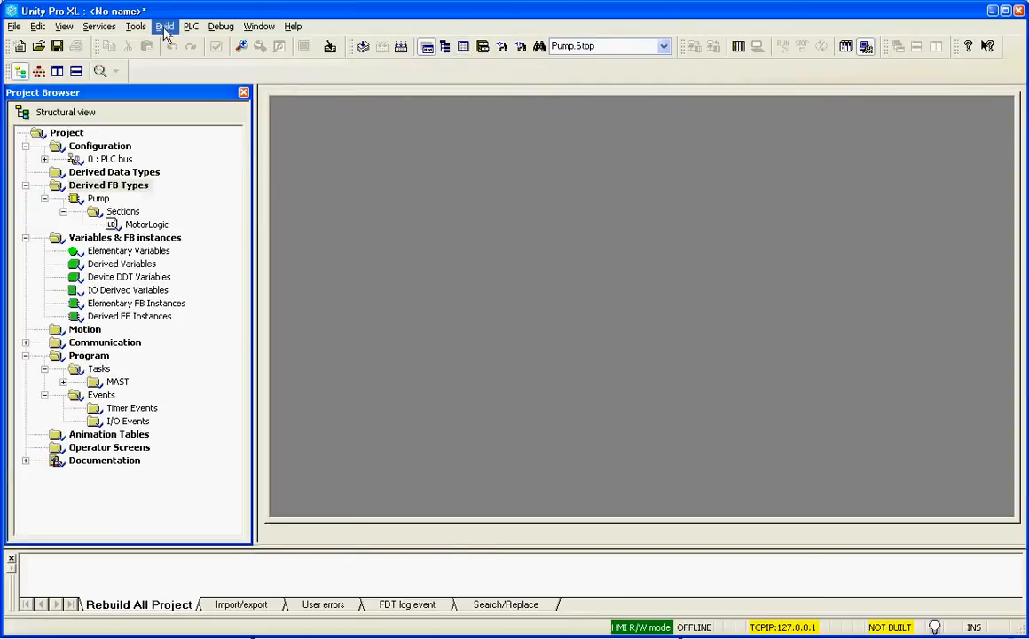
{"action": "left_click", "coordinate": [165, 27]}
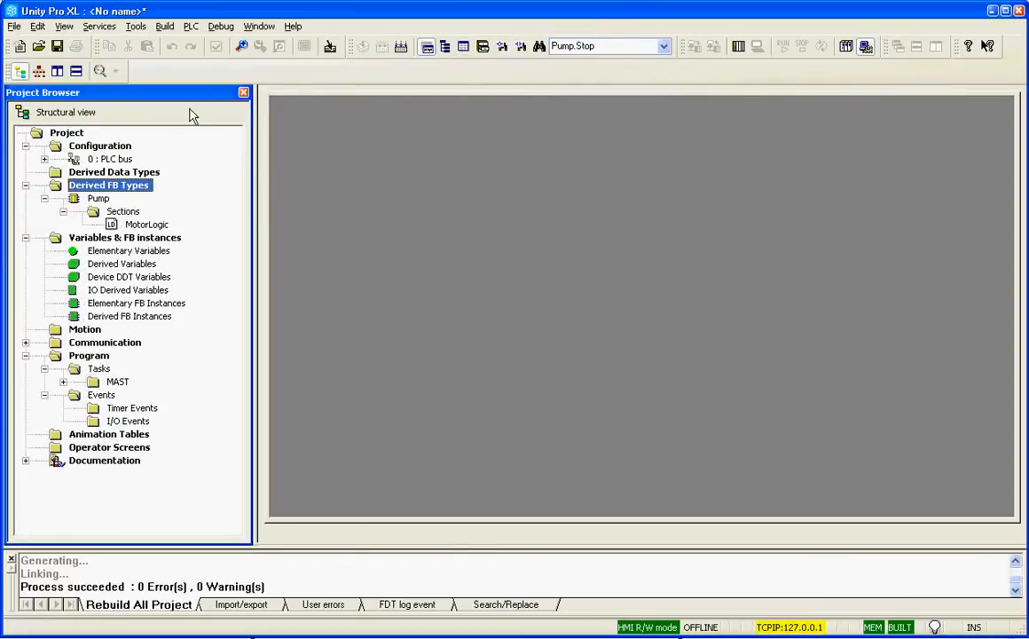
{"action": "mouse_move", "coordinate": [145, 298]}
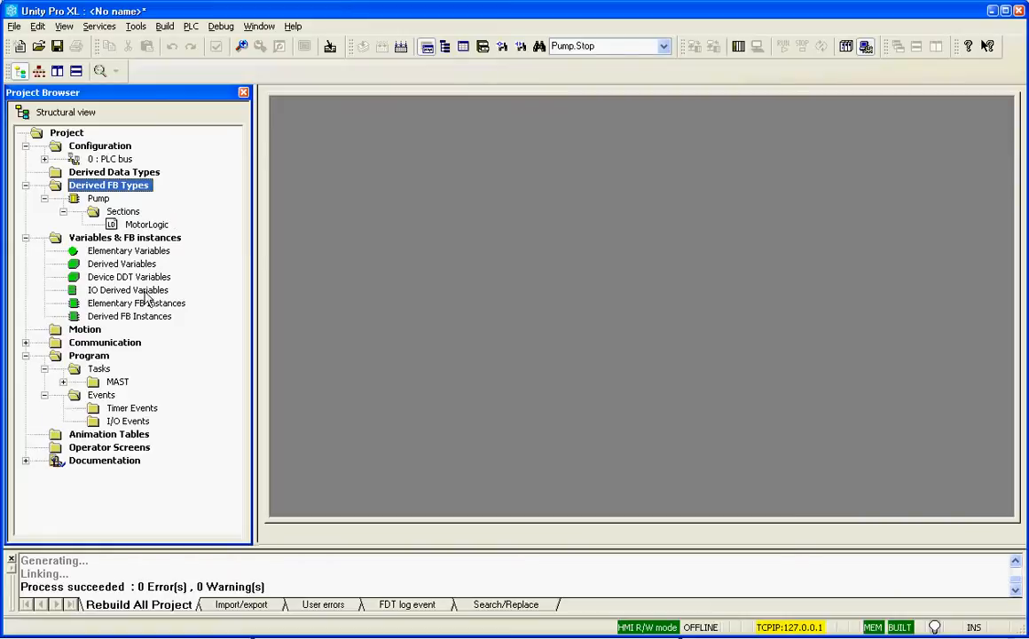
{"action": "left_click", "coordinate": [64, 381]}
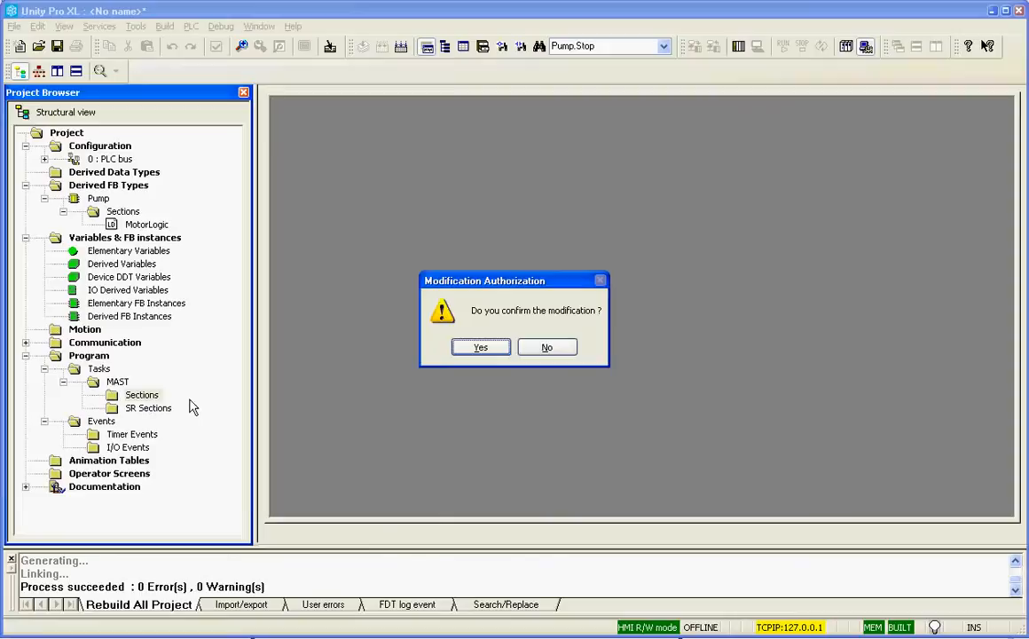
- Confirm the modification and create the FBD section MotorDFB
{"action": "left_click", "coordinate": [479, 346]}
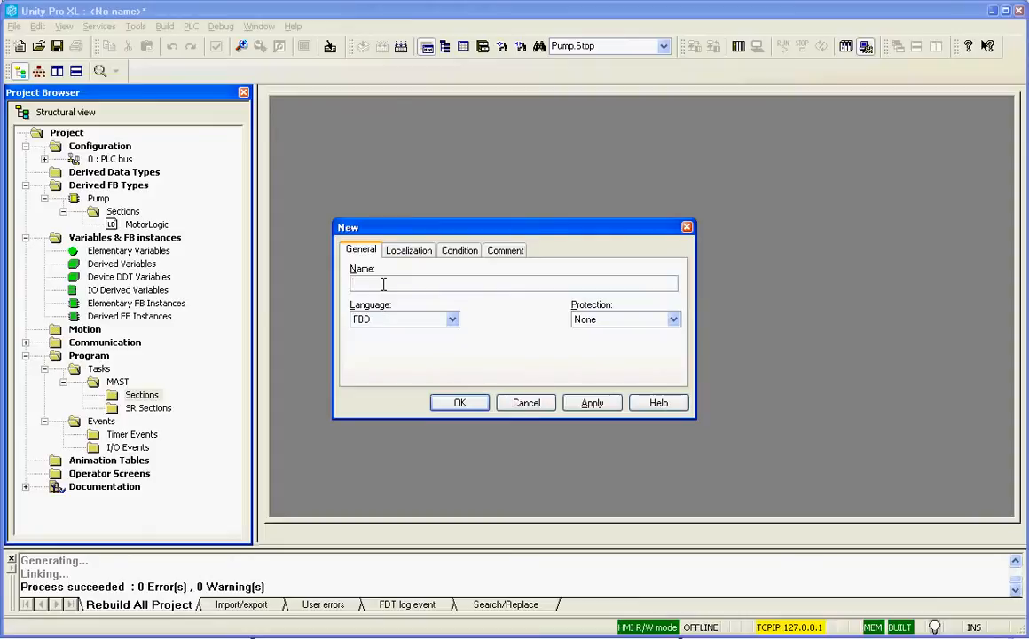
{"action": "type", "text": "MotorDFB"}
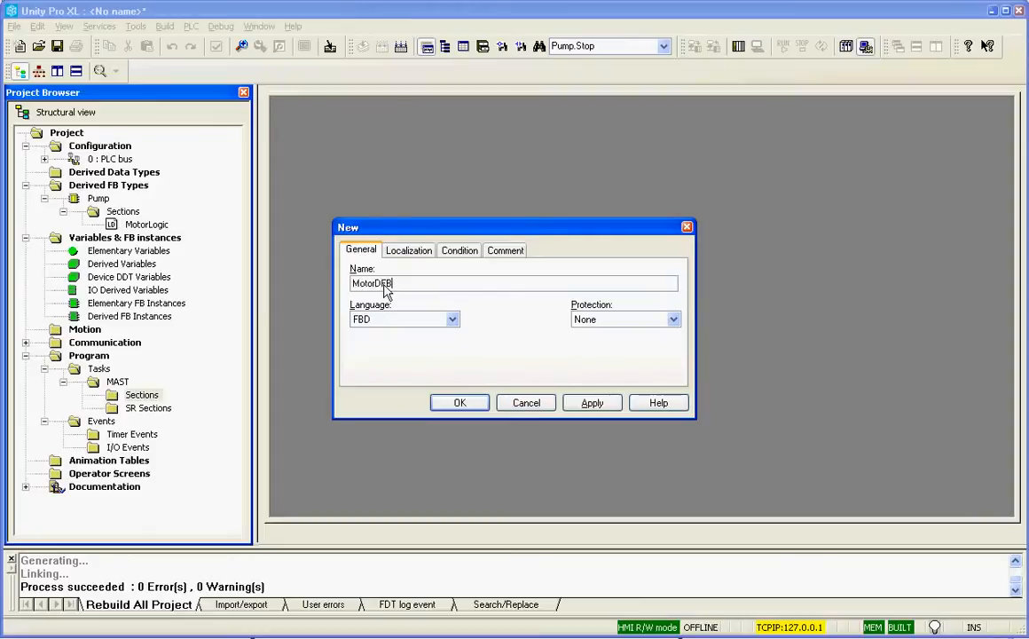
{"action": "left_click", "coordinate": [459, 401]}
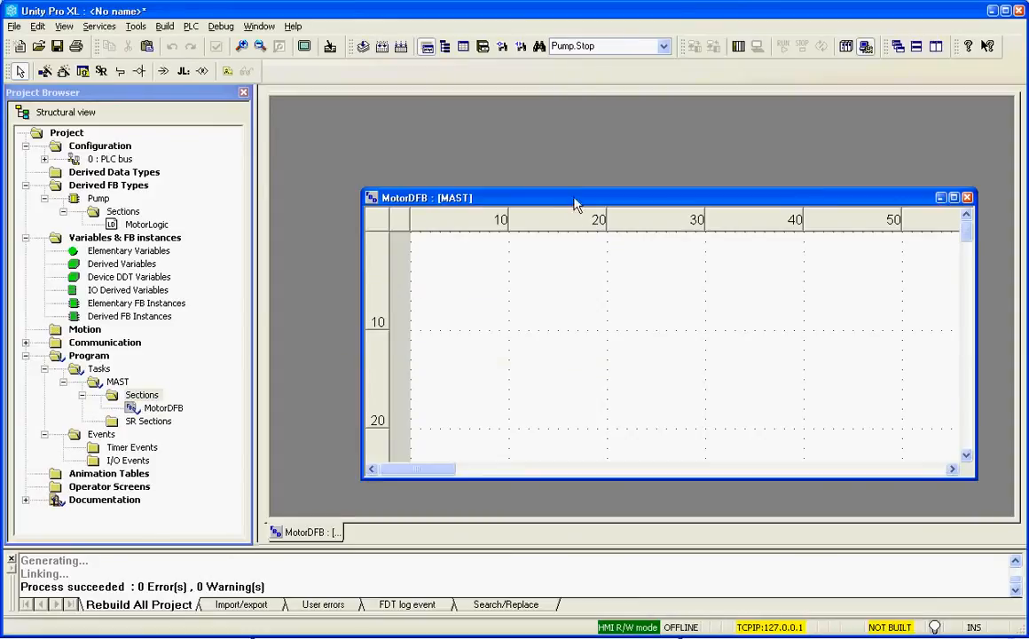
- Place Pump_0 and wire it to new EBOOL variables Start1, Stop1 and Pump1
{"action": "left_click", "coordinate": [953, 196]}
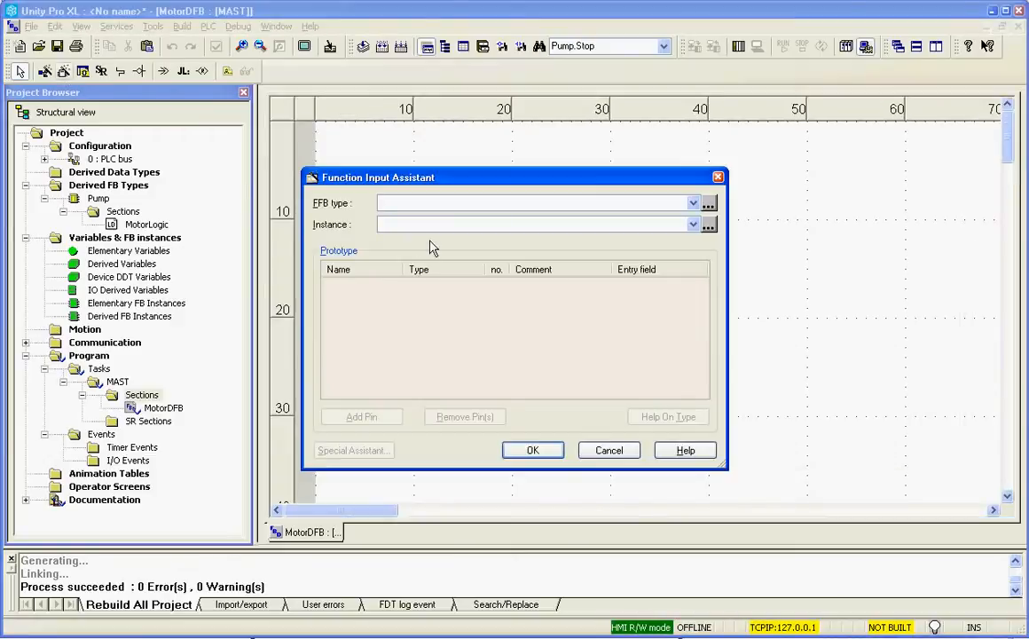
{"action": "left_click", "coordinate": [692, 203]}
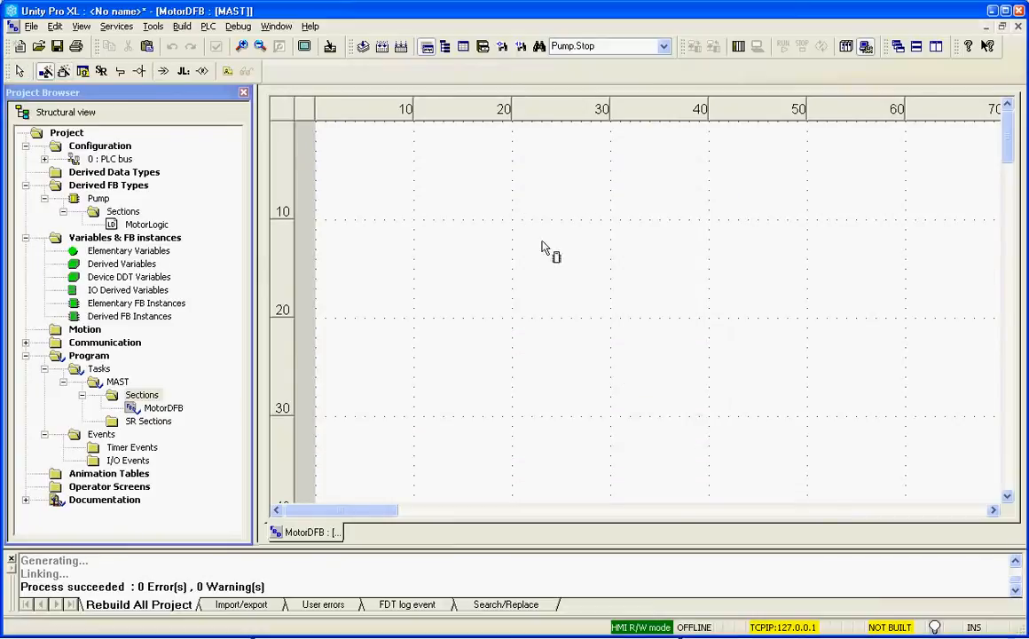
{"action": "left_click", "coordinate": [550, 245]}
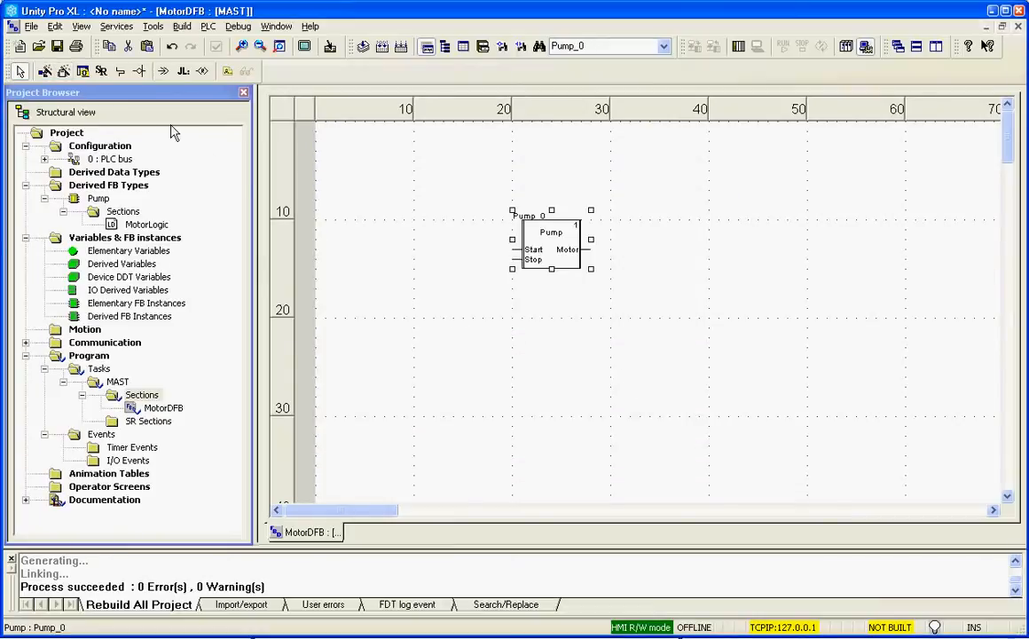
{"action": "mouse_move", "coordinate": [600, 358]}
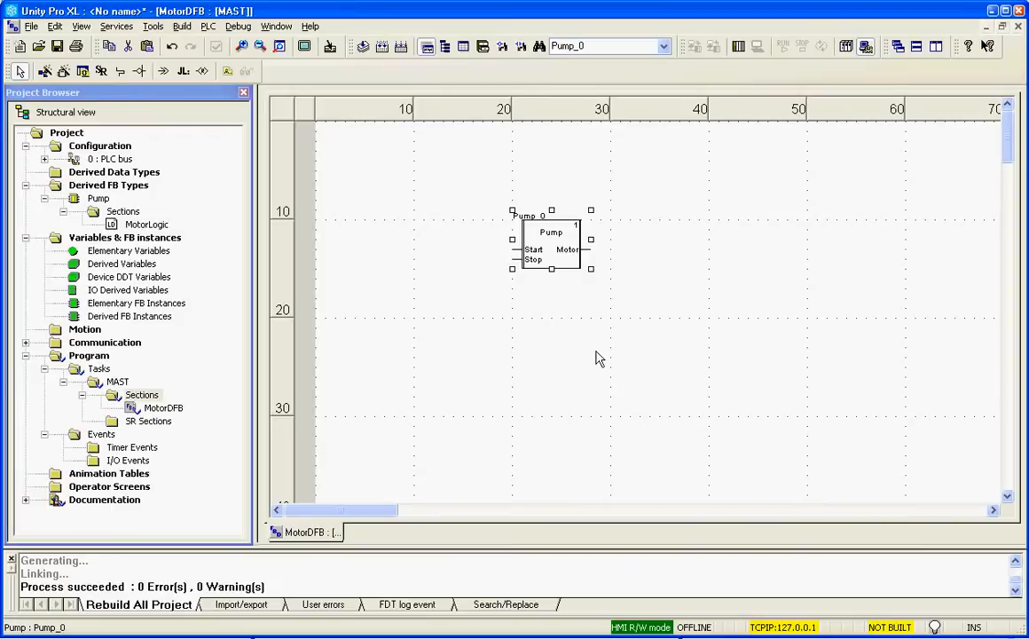
{"action": "mouse_move", "coordinate": [565, 387]}
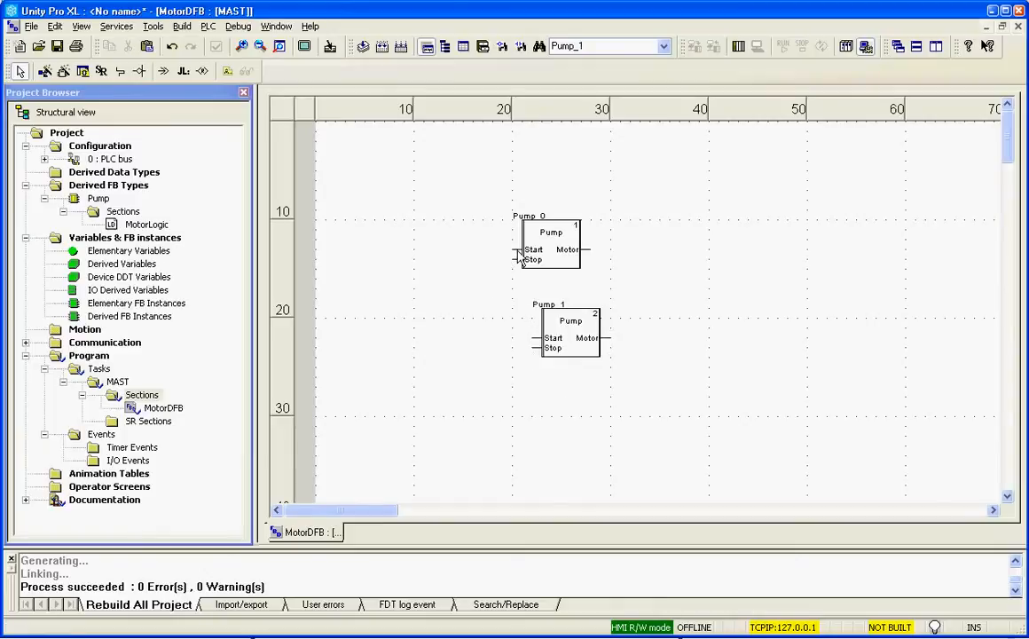
{"action": "double_click", "coordinate": [534, 249]}
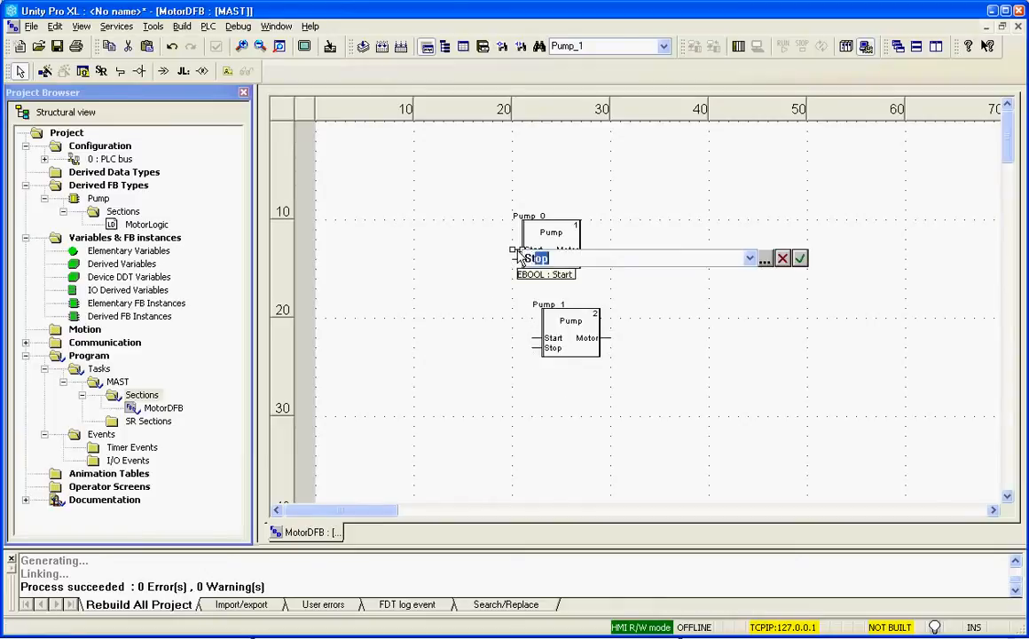
{"action": "left_click", "coordinate": [798, 257]}
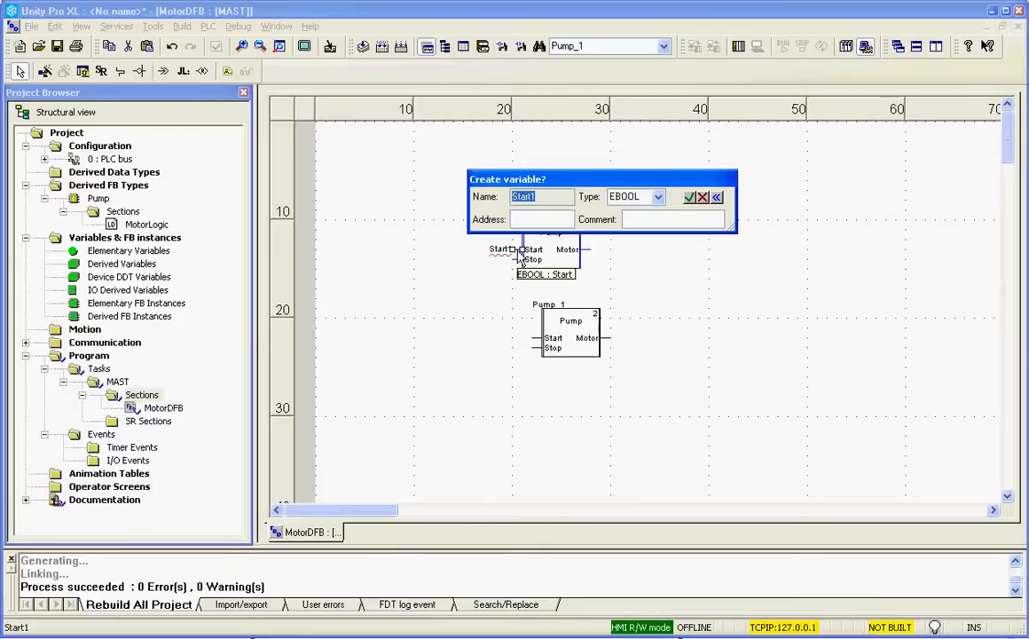
{"action": "left_click", "coordinate": [701, 197]}
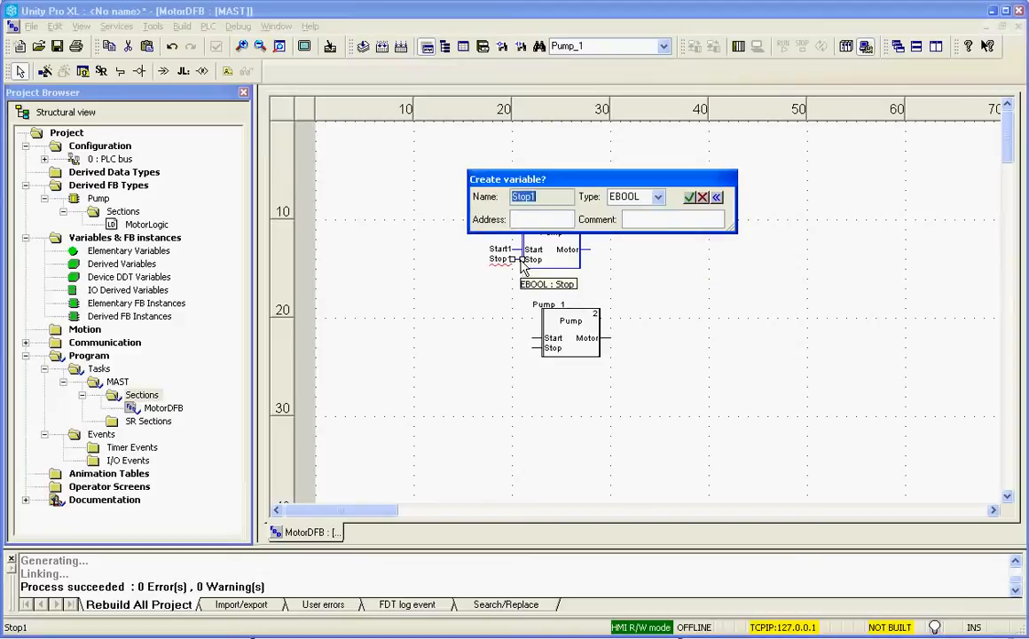
{"action": "left_click", "coordinate": [703, 195]}
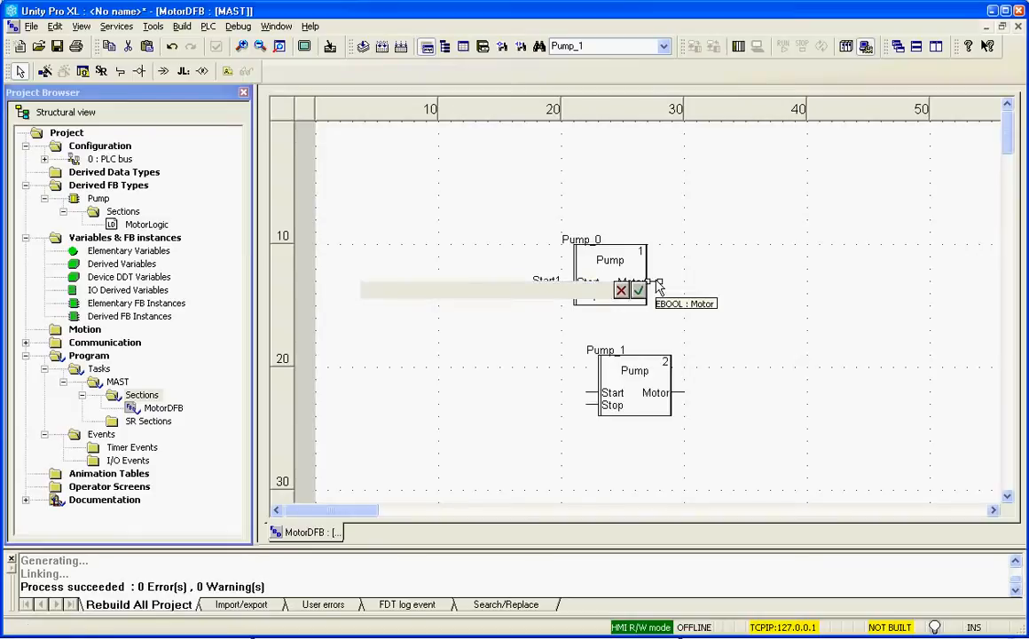
{"action": "left_click", "coordinate": [639, 291]}
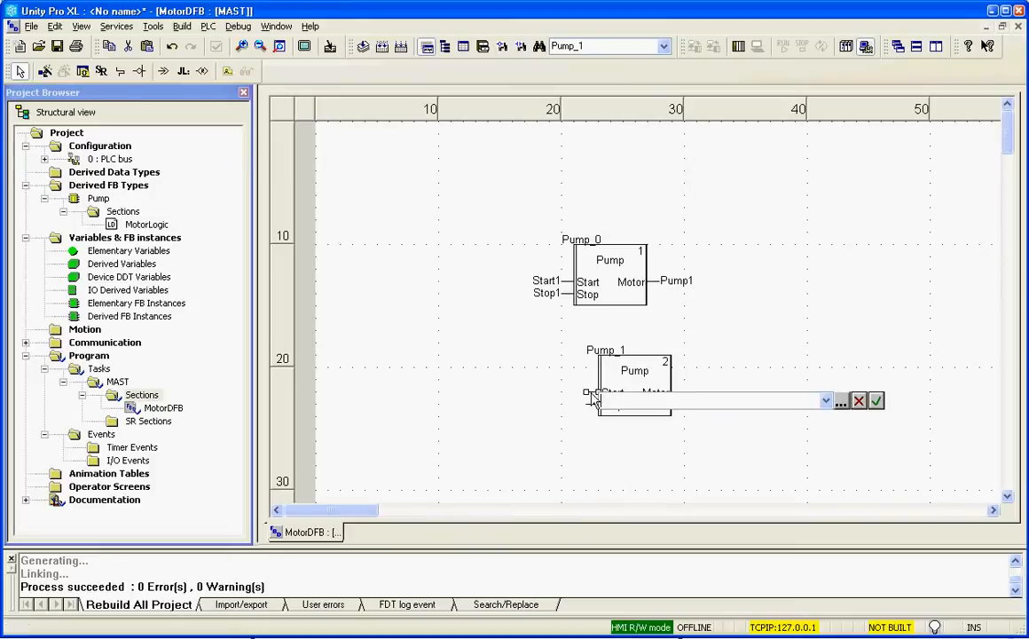
- Wire Pump_1 to new EBOOL variables Start2, Stop2 and Pump2
{"action": "type", "text": "Start2"}
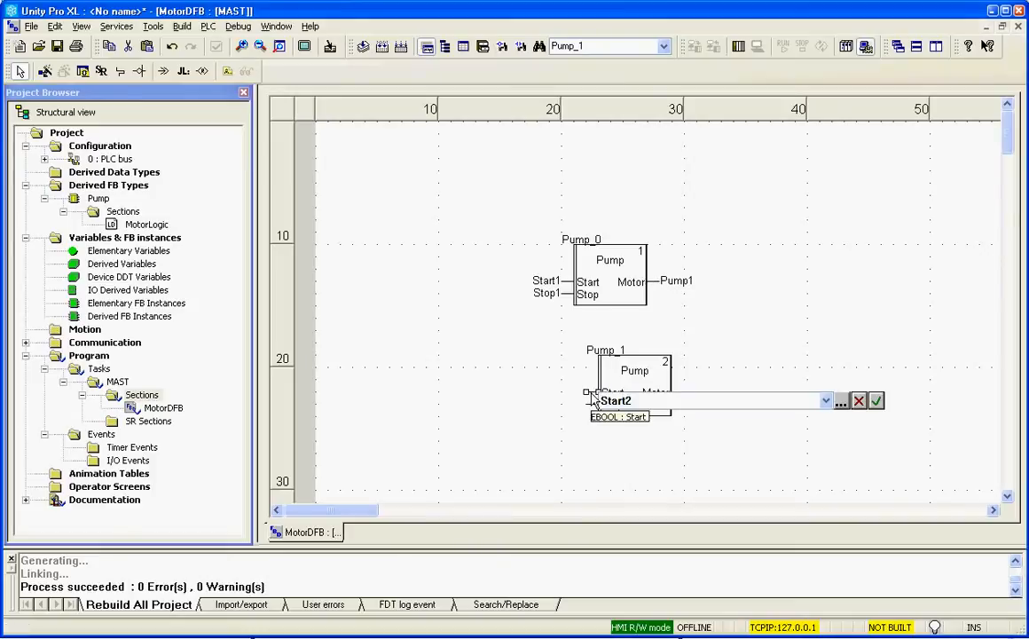
{"action": "left_click", "coordinate": [876, 401]}
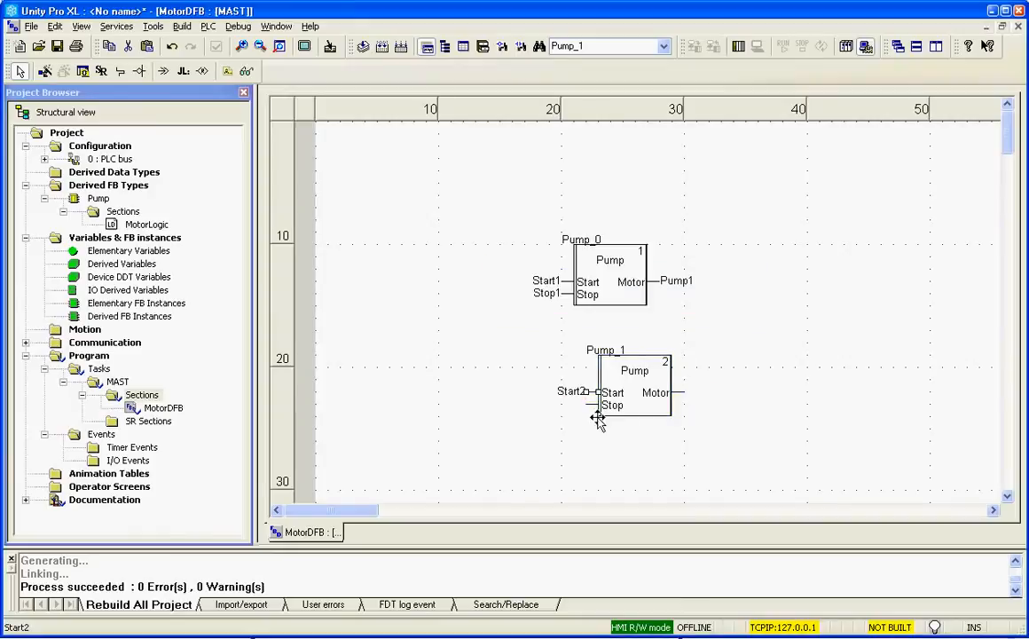
{"action": "left_click", "coordinate": [603, 404]}
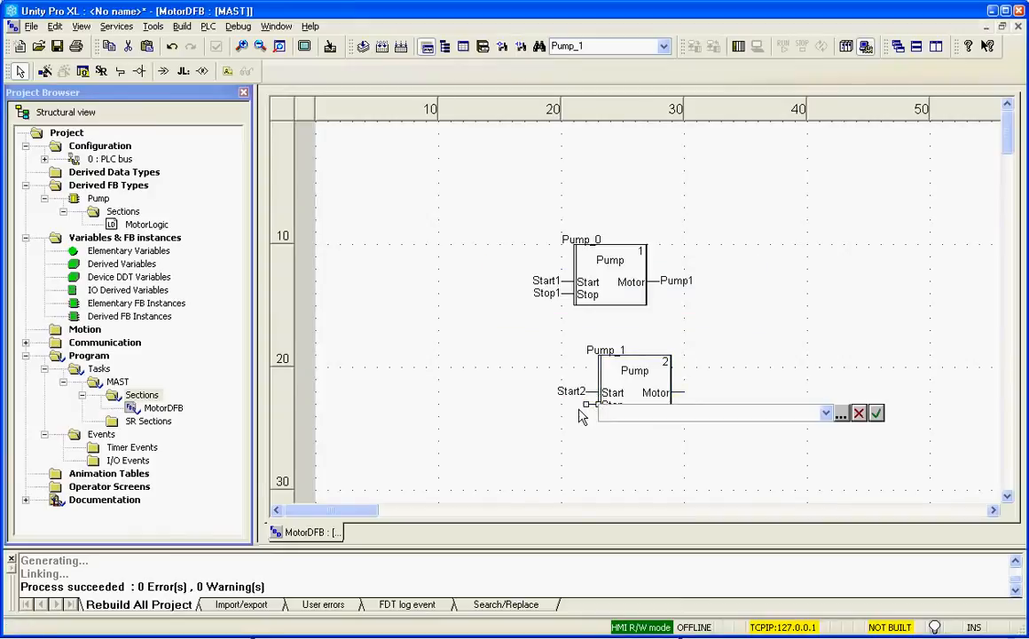
{"action": "type", "text": "Stop2"}
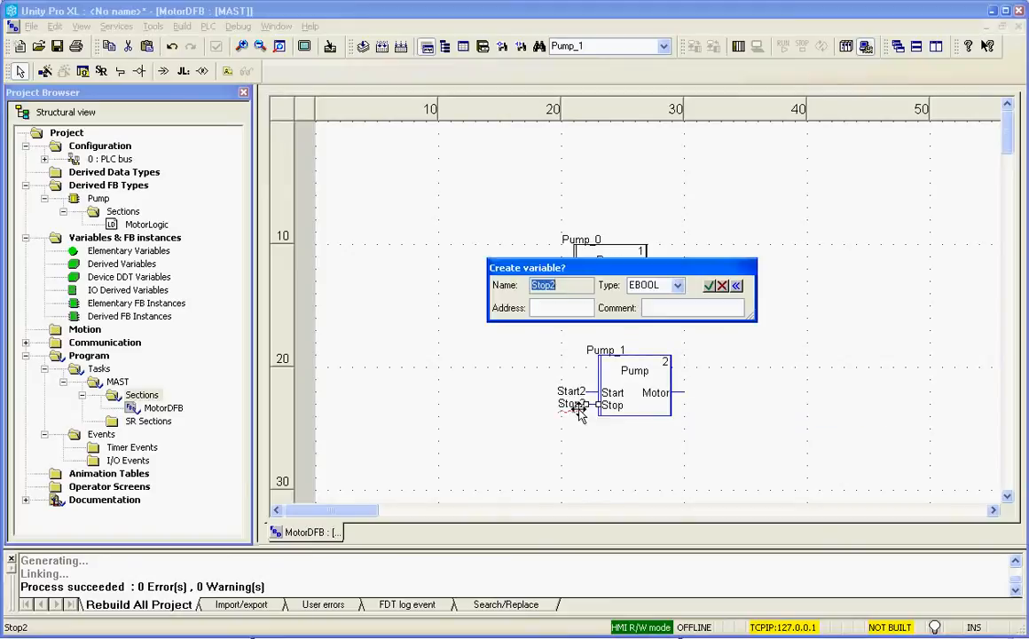
{"action": "left_click", "coordinate": [708, 284]}
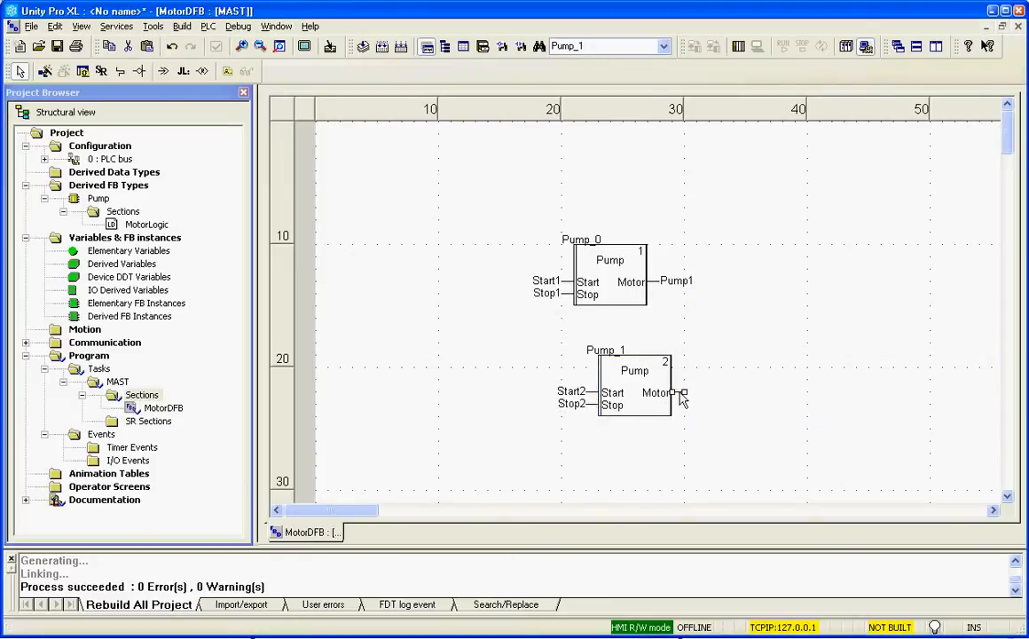
{"action": "double_click", "coordinate": [681, 392]}
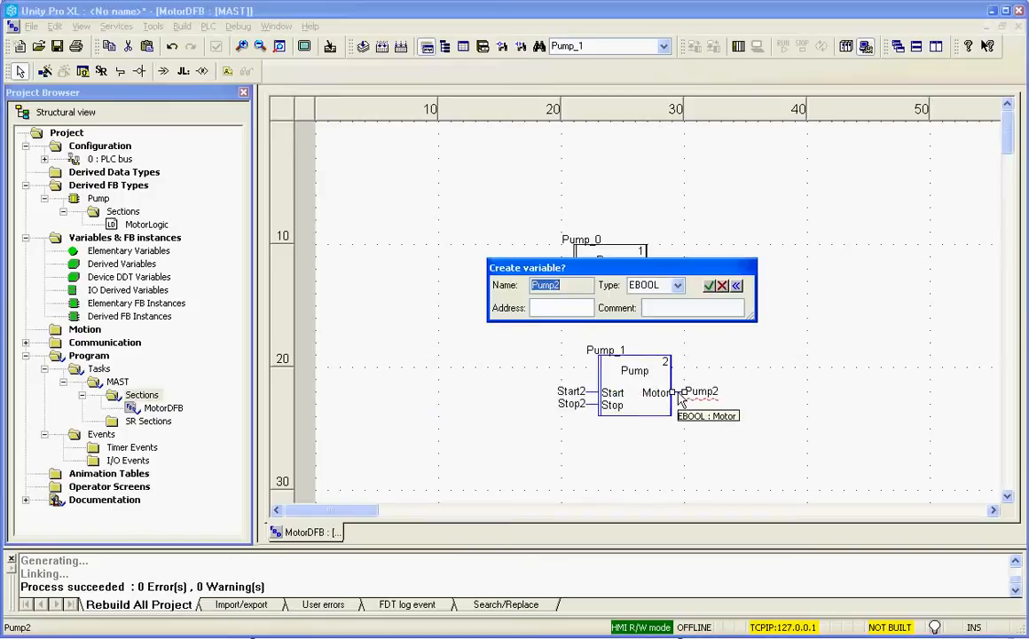
{"action": "left_click", "coordinate": [708, 284]}
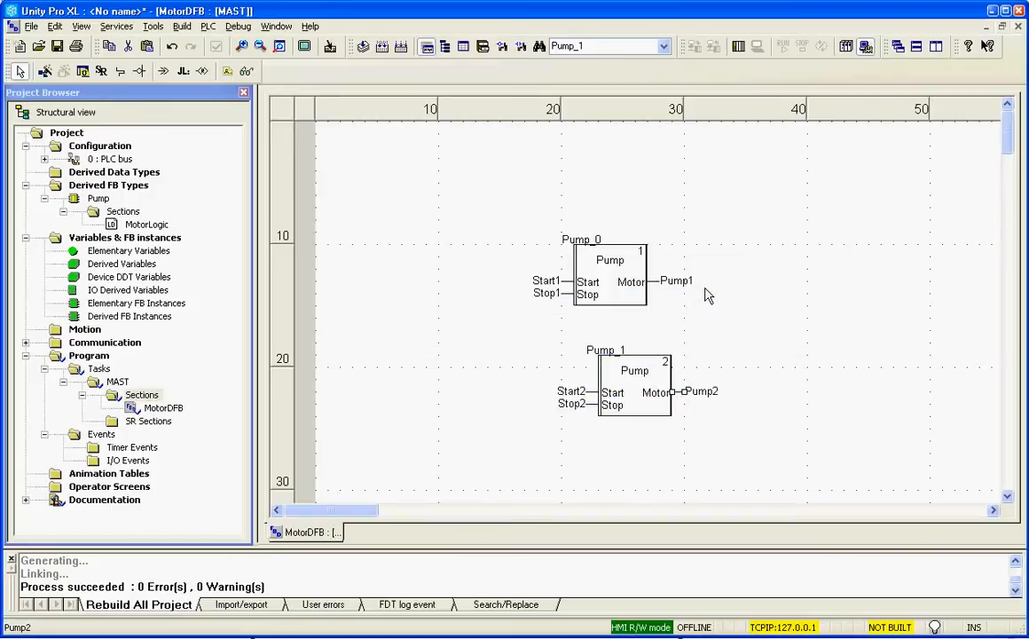
- Place Pump_2 and wire it to new EBOOL variables Start3, Stop3 and Pump3
{"action": "left_click", "coordinate": [635, 387]}
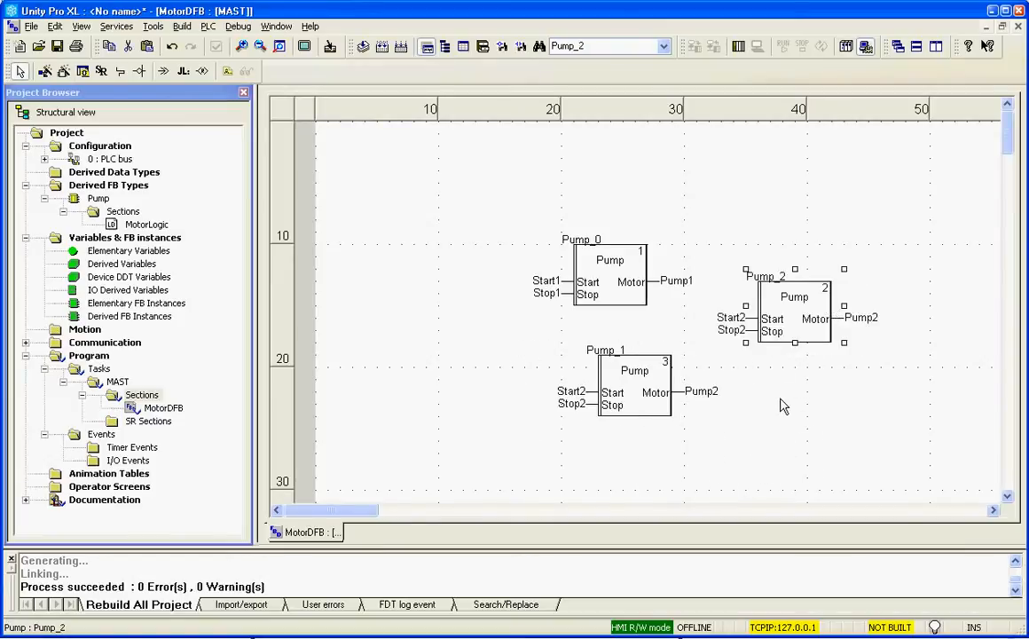
{"action": "double_click", "coordinate": [733, 317]}
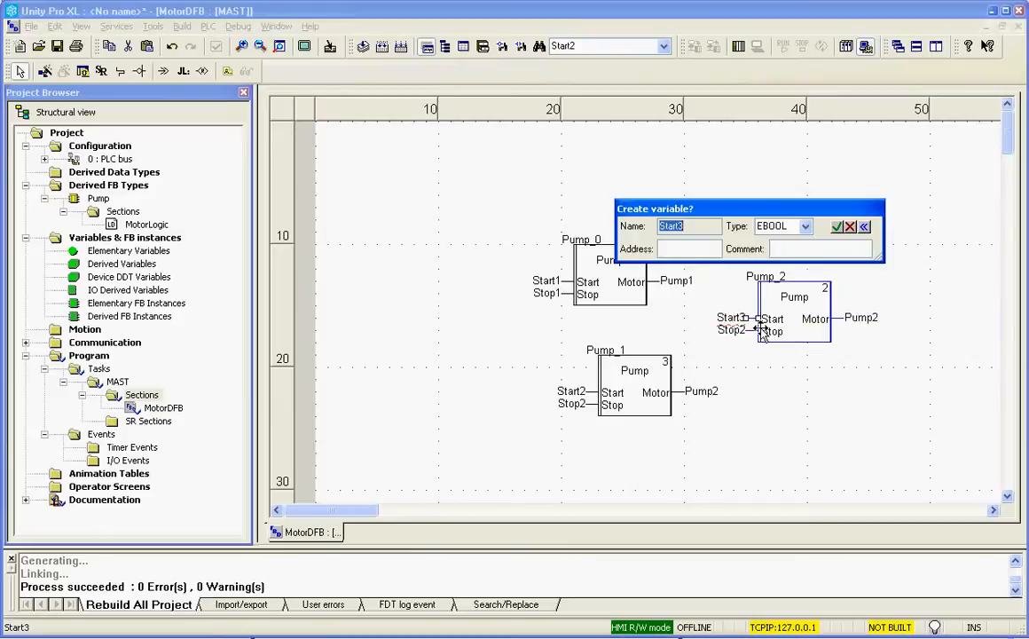
{"action": "left_click", "coordinate": [862, 225]}
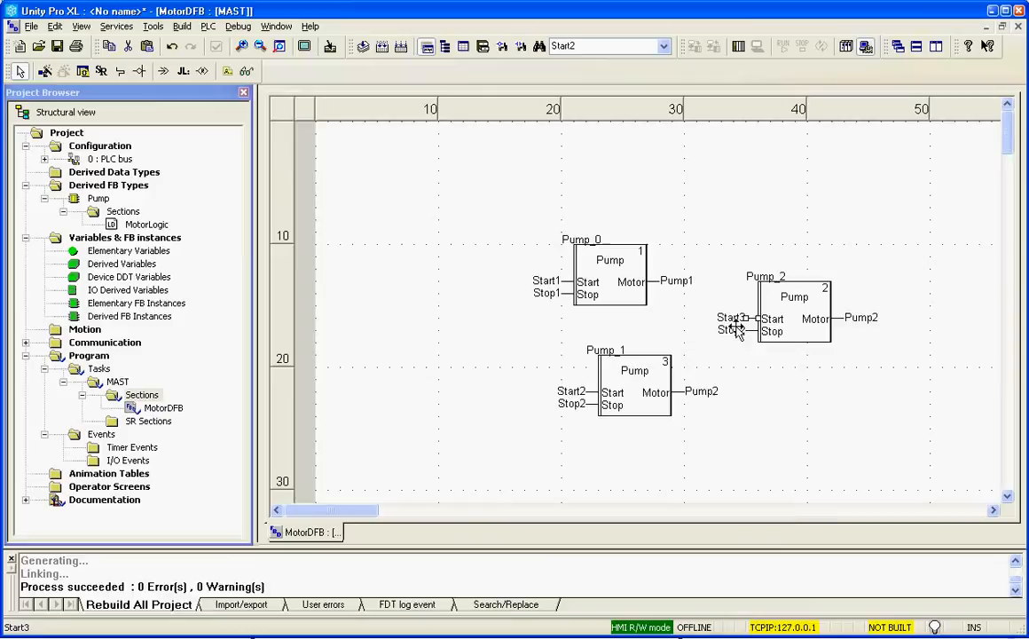
{"action": "double_click", "coordinate": [731, 328]}
{"action": "type", "text": "3"}
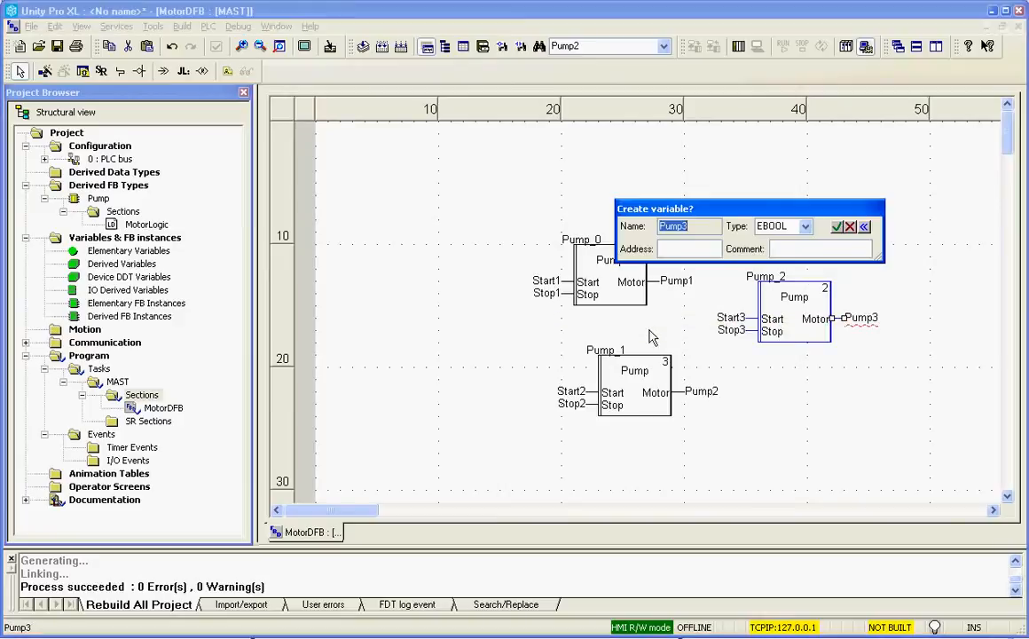
{"action": "left_click", "coordinate": [835, 227]}
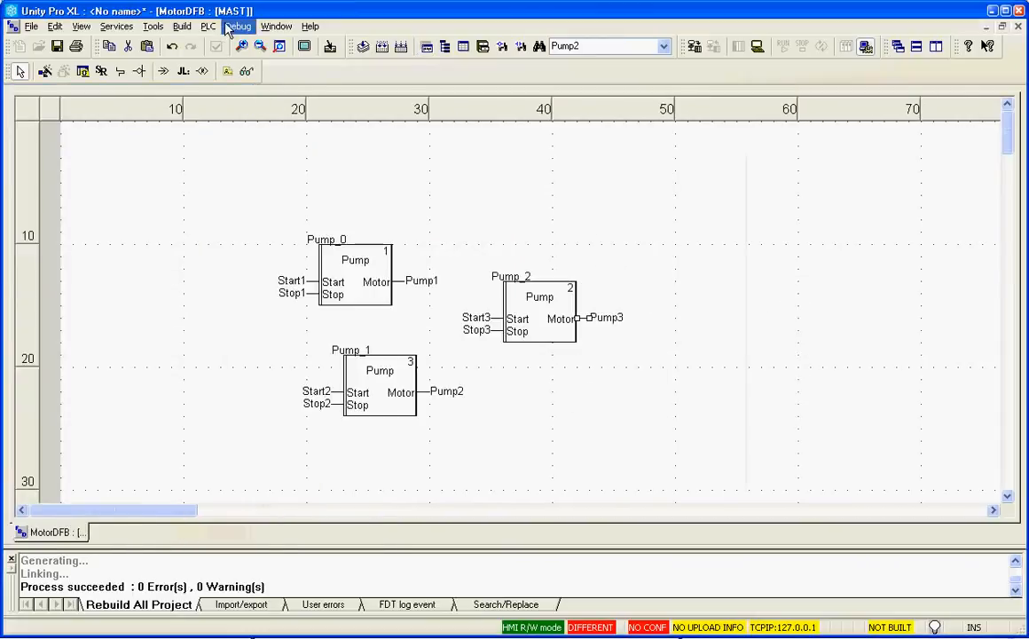
- Transfer the project to the PLC with Rebuild All and Transfer, then set it to Run
{"action": "left_click", "coordinate": [208, 27]}
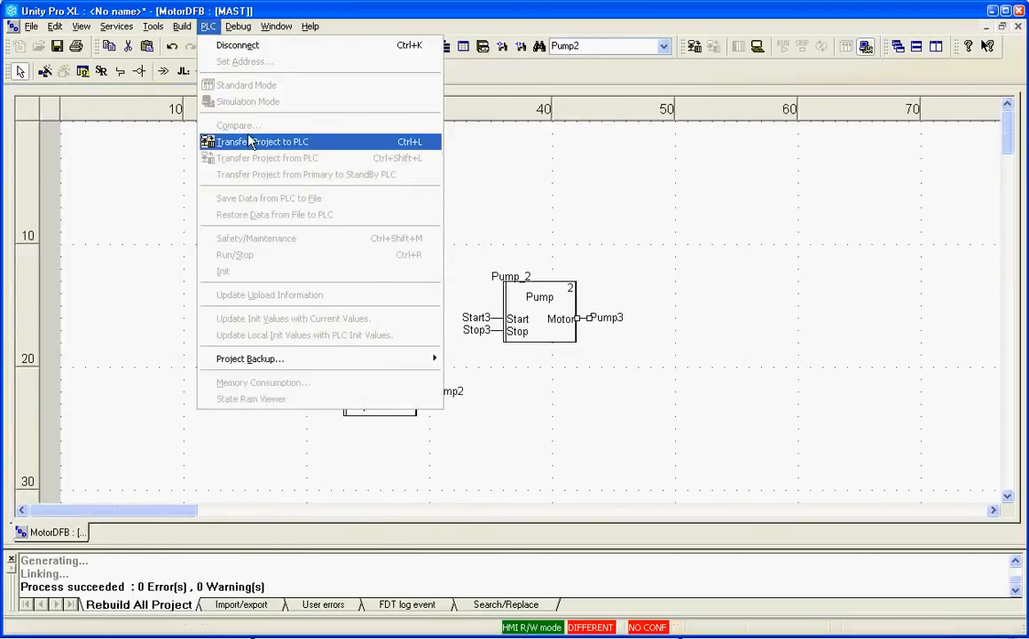
{"action": "left_click", "coordinate": [262, 142]}
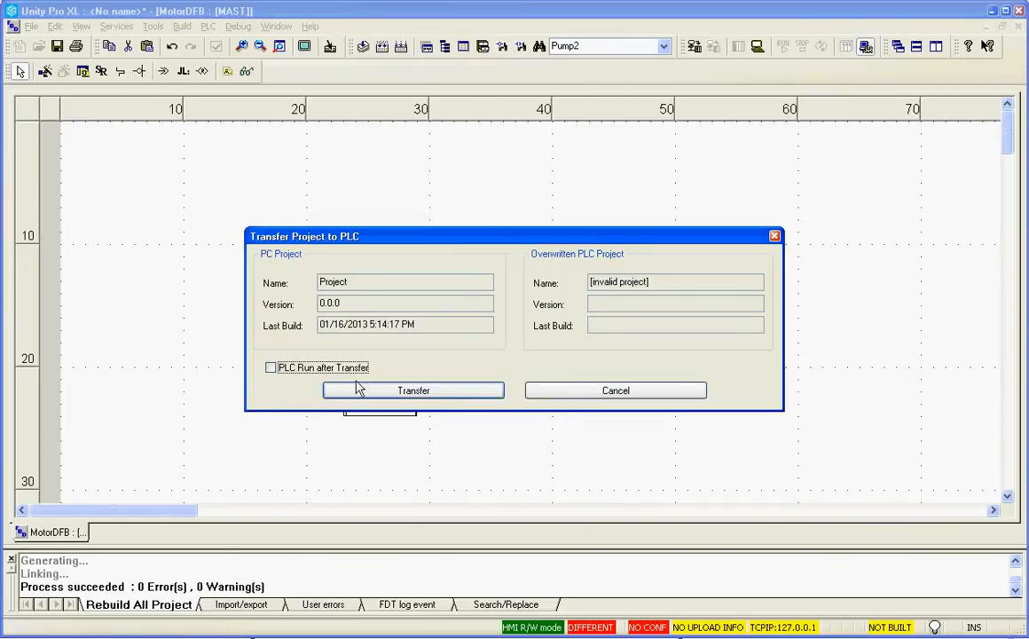
{"action": "left_click", "coordinate": [411, 390]}
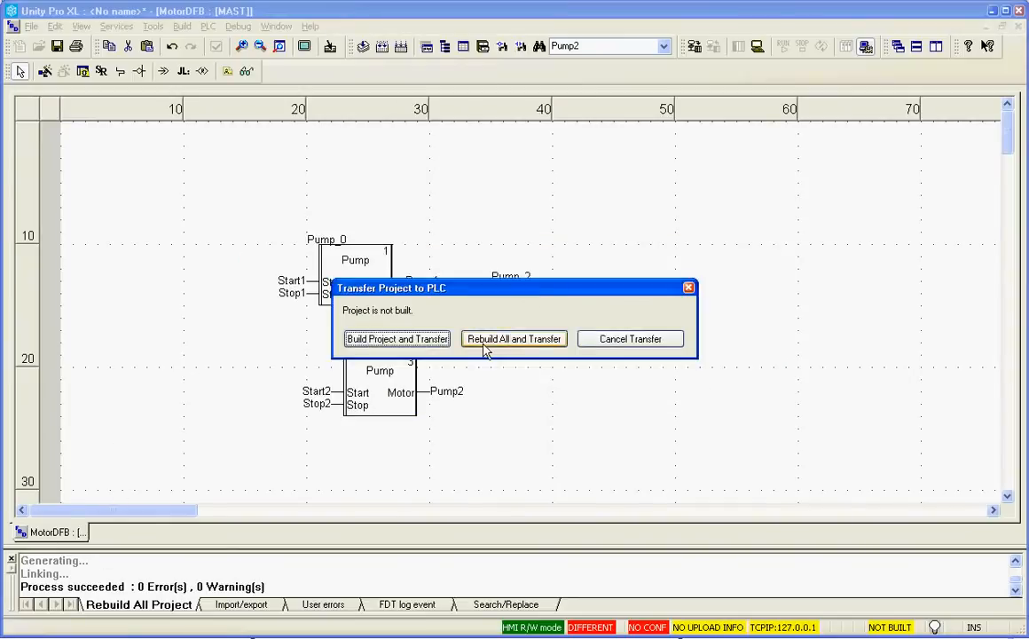
{"action": "left_click", "coordinate": [515, 337]}
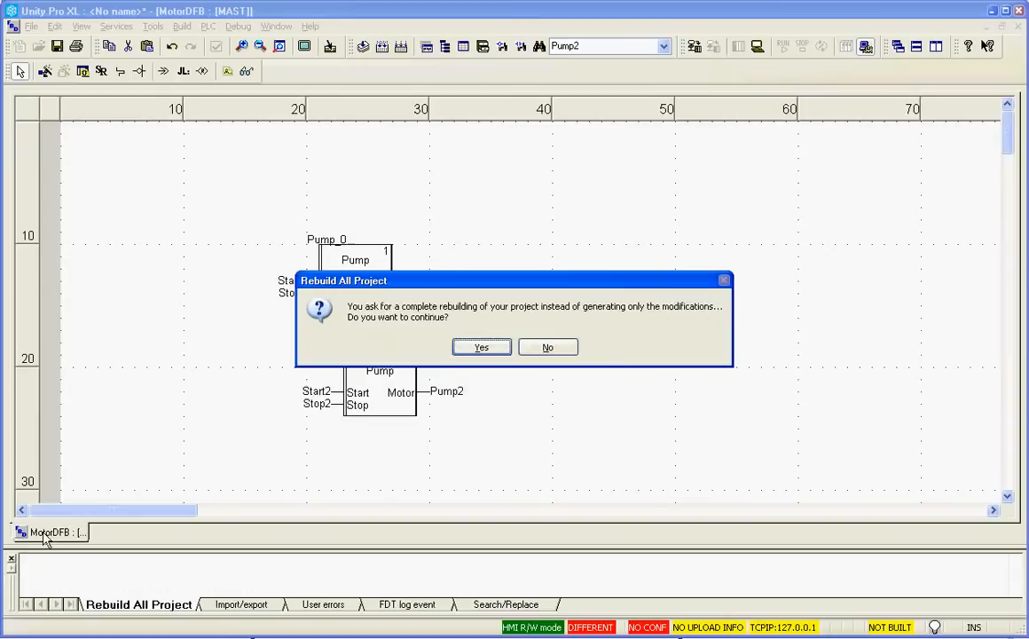
{"action": "left_click", "coordinate": [481, 346]}
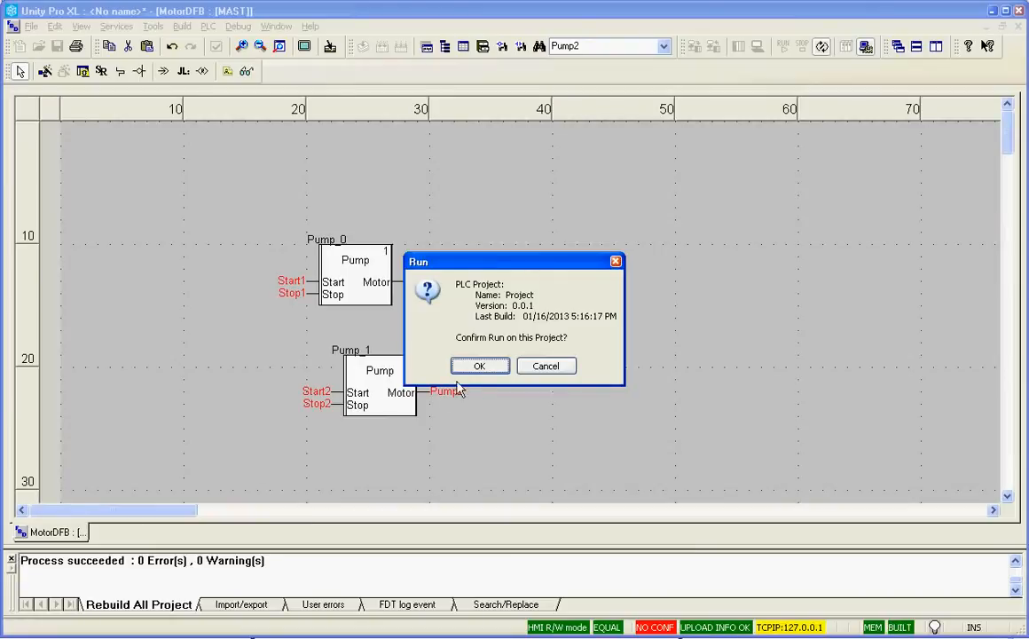
{"action": "left_click", "coordinate": [479, 365]}
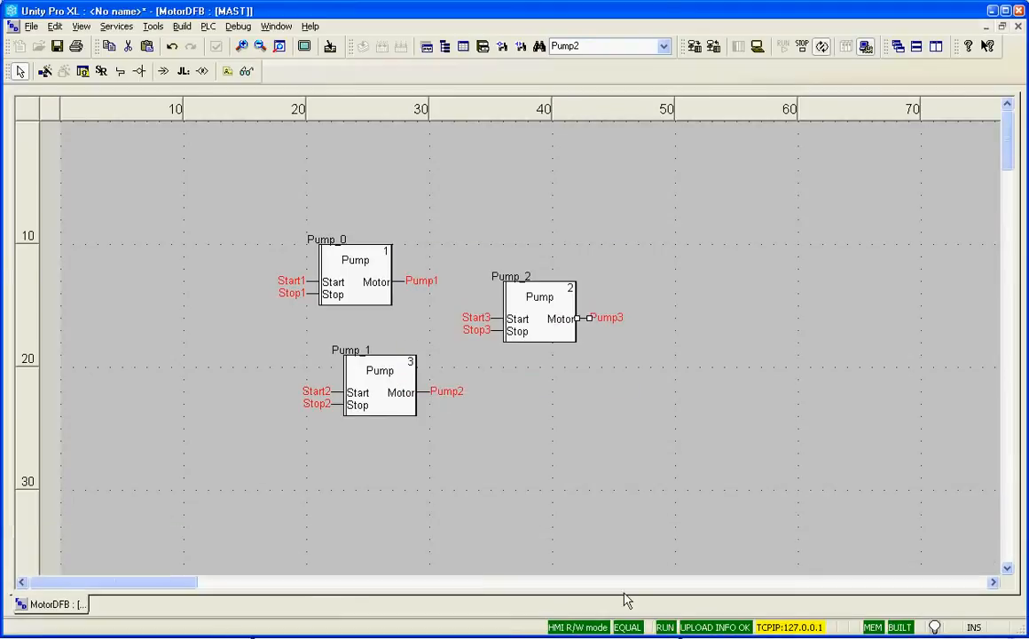
{"action": "mouse_move", "coordinate": [737, 628]}
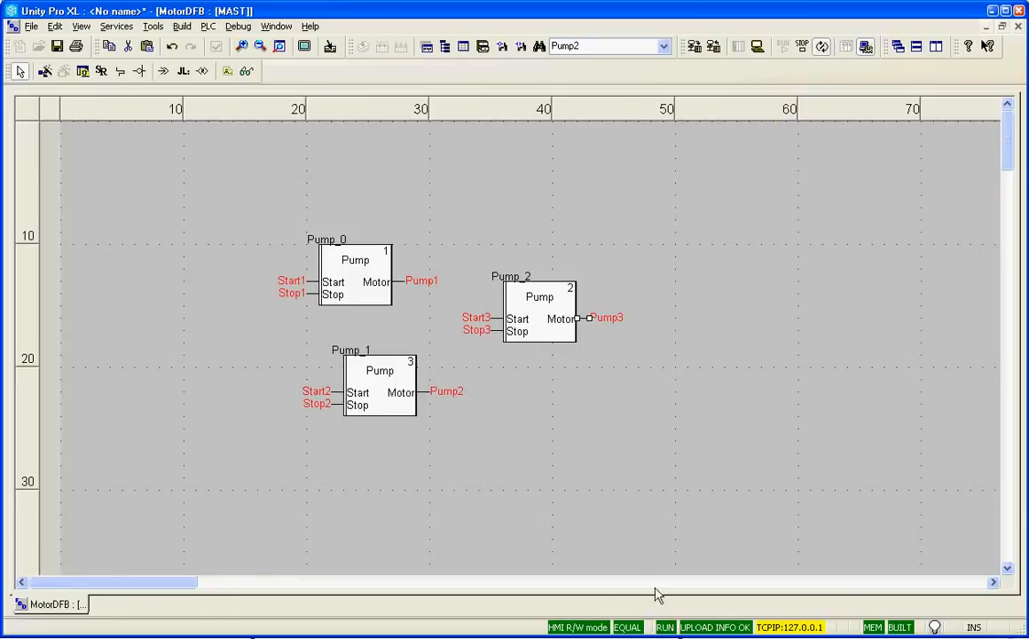
{"action": "mouse_move", "coordinate": [178, 227]}
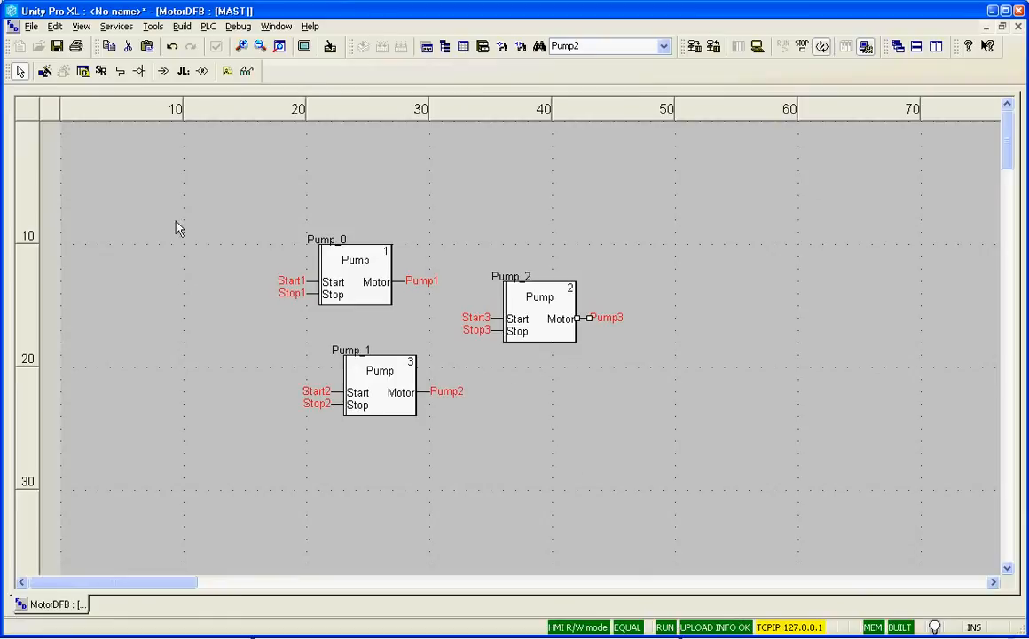
- Initialize an animation table for the three selected Pump blocks
{"action": "right_click", "coordinate": [539, 320]}
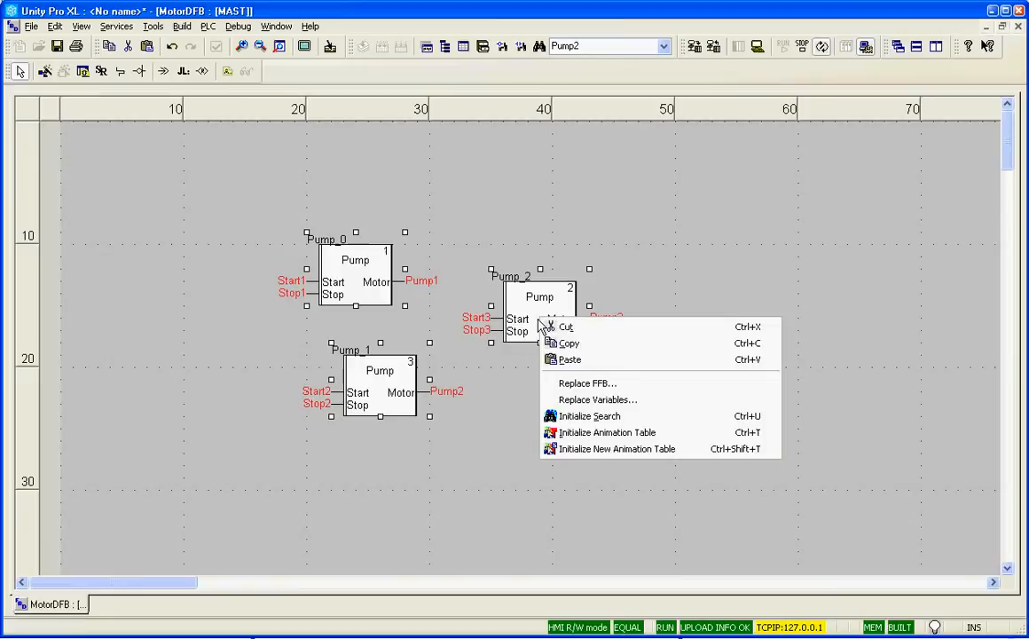
{"action": "left_click", "coordinate": [617, 448]}
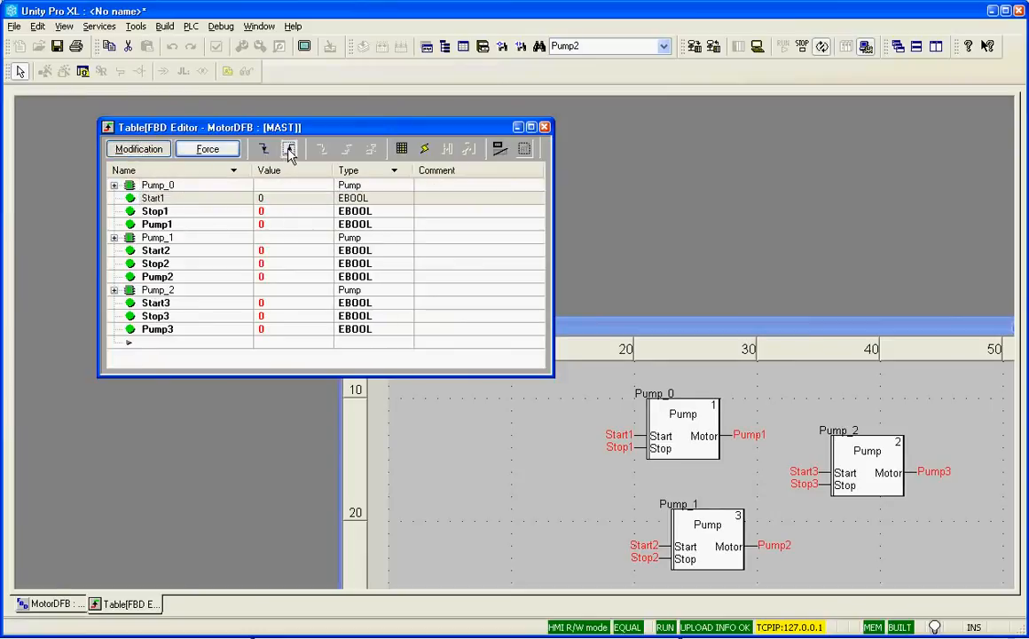
- Set Start2 to 1 to switch Pump2 on, then Stop2 to 1 to switch it off
{"action": "left_click", "coordinate": [263, 149]}
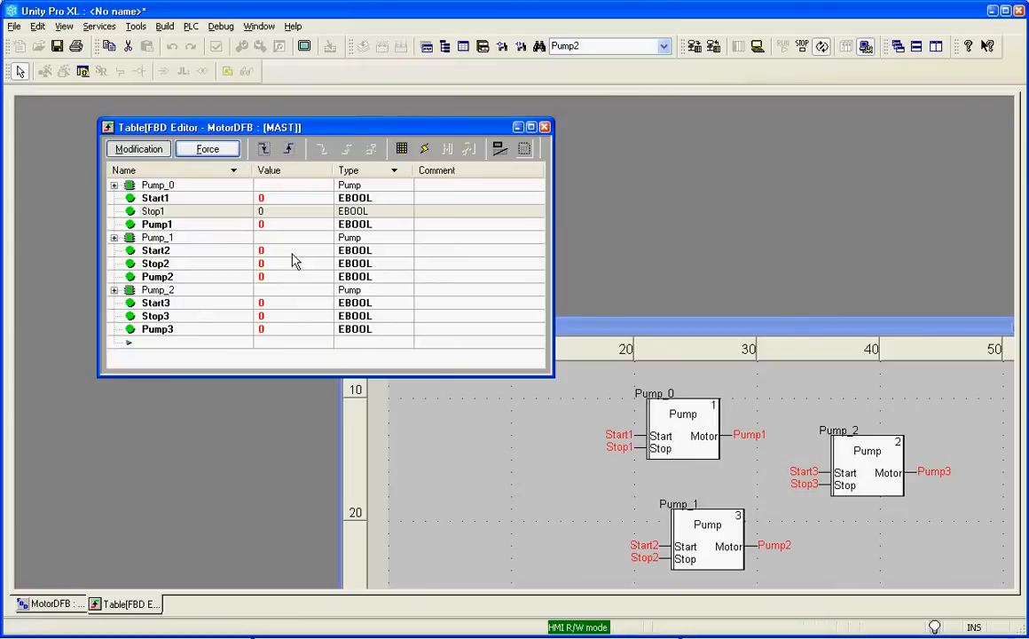
{"action": "left_click", "coordinate": [287, 149]}
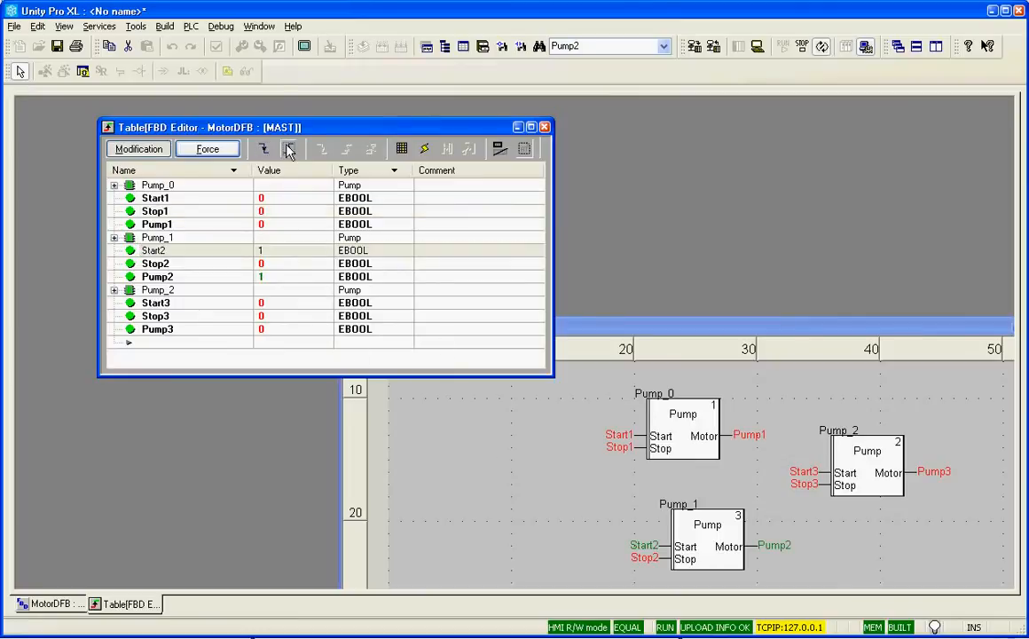
{"action": "left_click", "coordinate": [156, 262]}
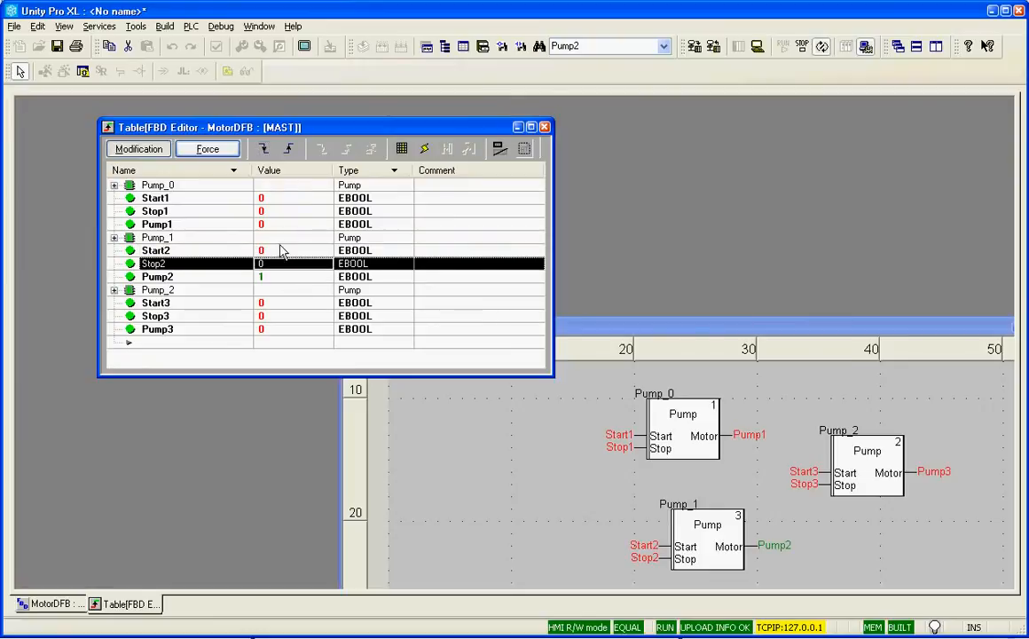
{"action": "left_click", "coordinate": [263, 149]}
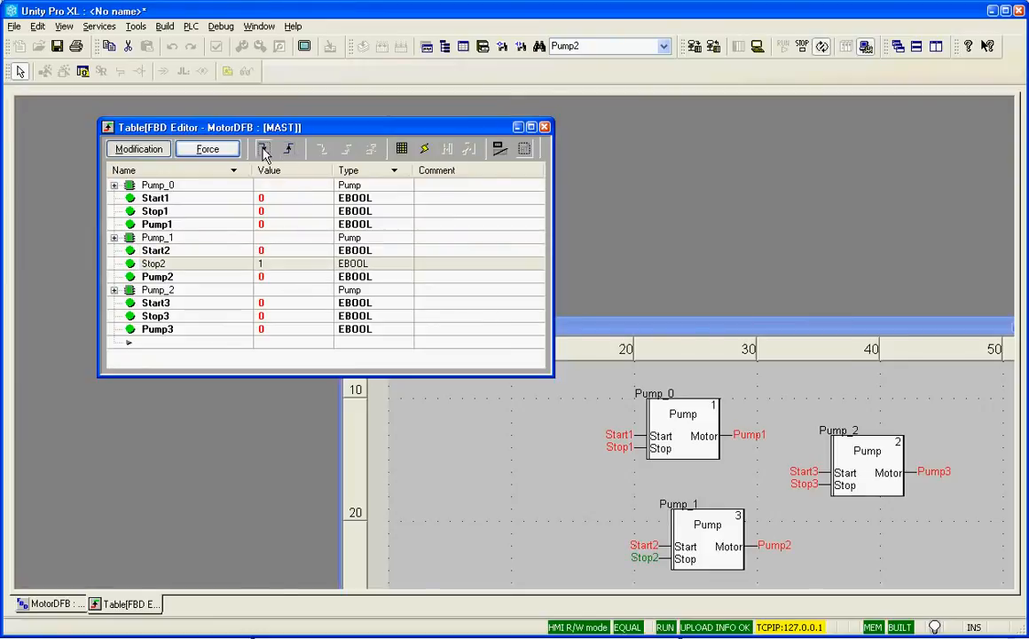
{"action": "right_click", "coordinate": [621, 435]}
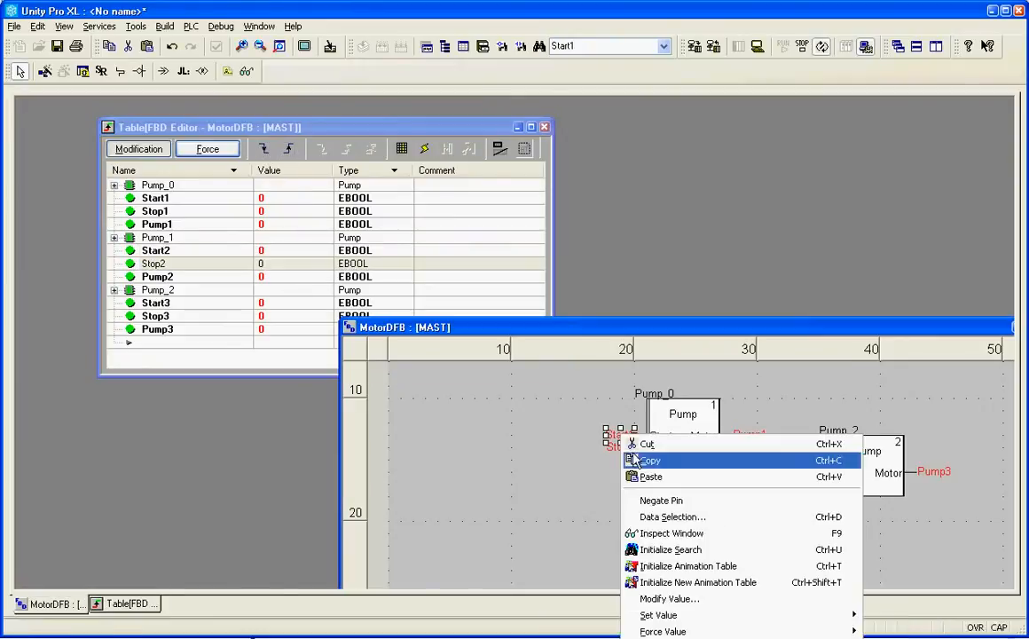